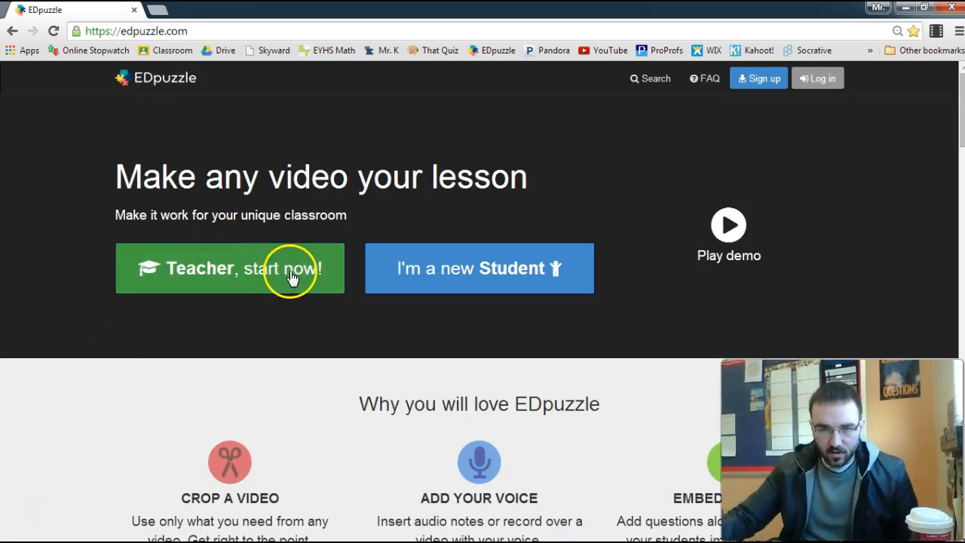
{"action": "mouse_move", "coordinate": [317, 265]}
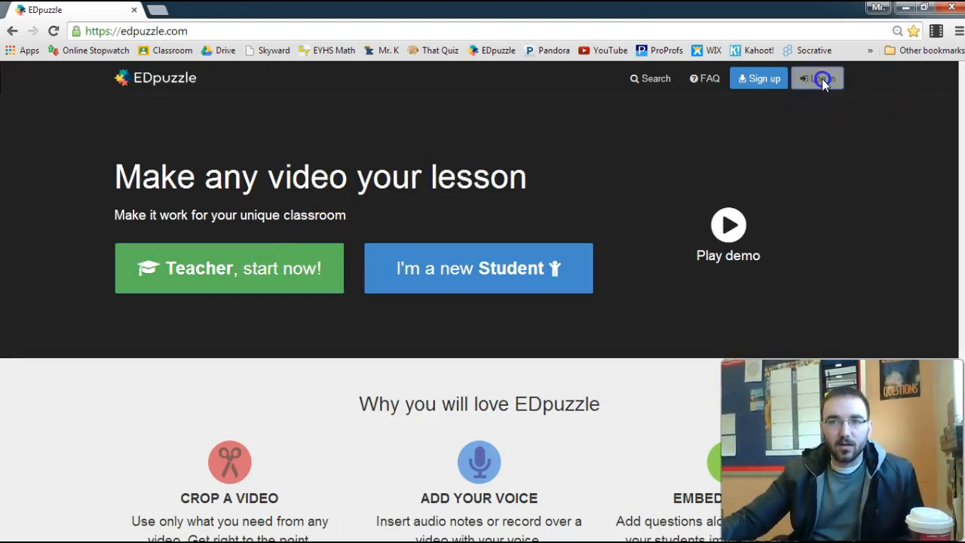
Step: Log in to EDpuzzle as a teacher via Google, landing on the Home dashboard
{"action": "left_click", "coordinate": [817, 78]}
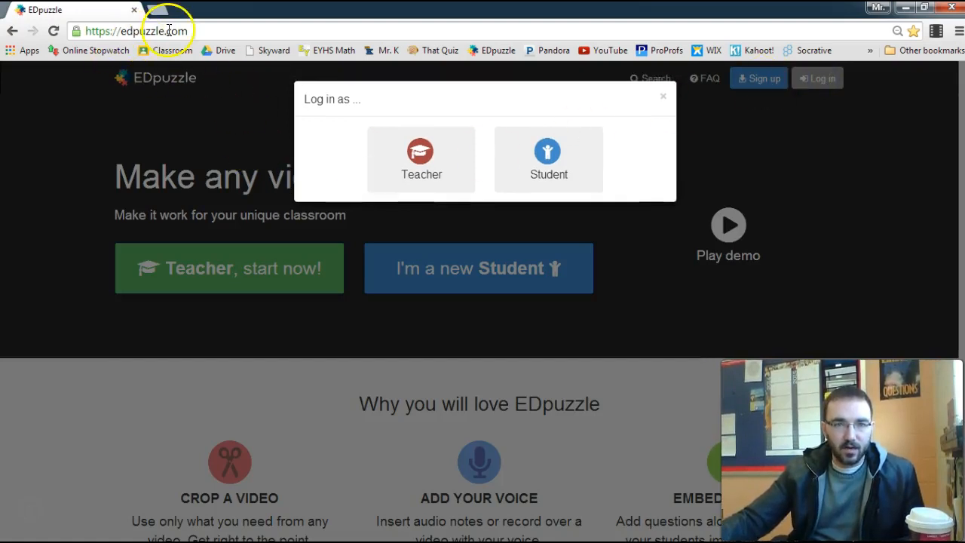
{"action": "left_click", "coordinate": [422, 158]}
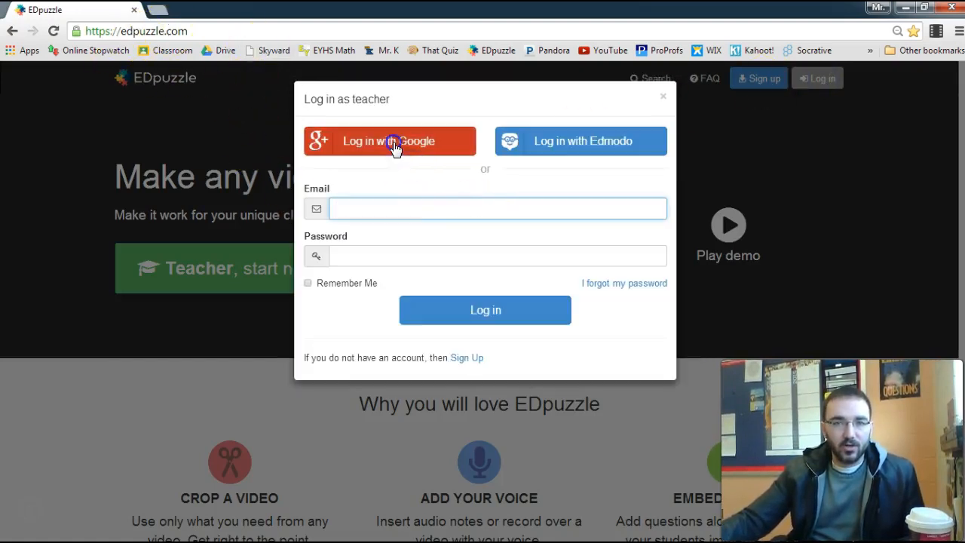
{"action": "left_click", "coordinate": [390, 141]}
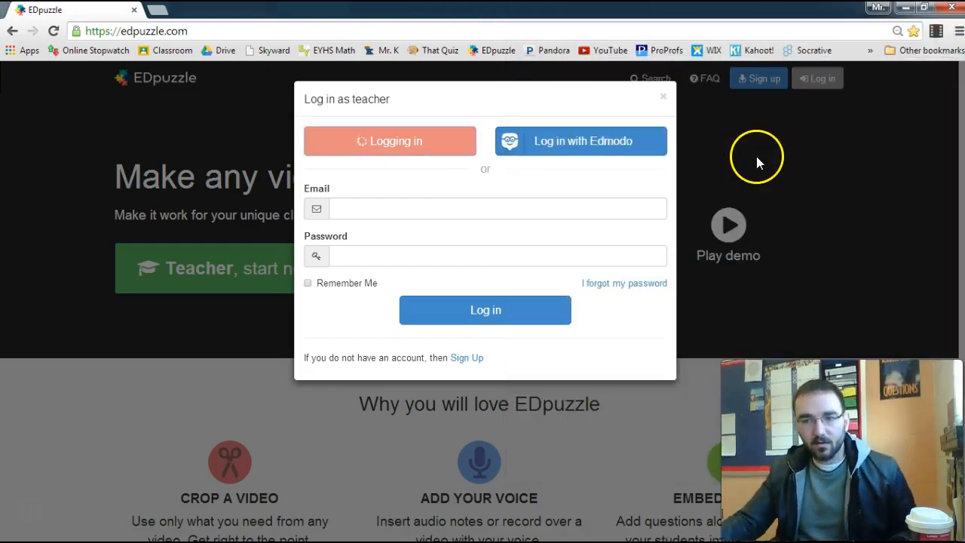
{"action": "left_click", "coordinate": [486, 310]}
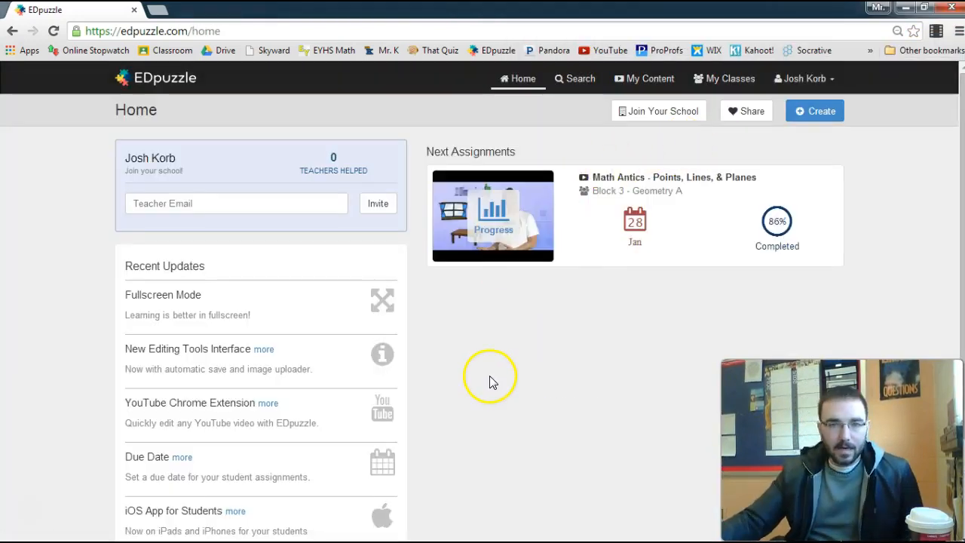
{"action": "mouse_move", "coordinate": [687, 139]}
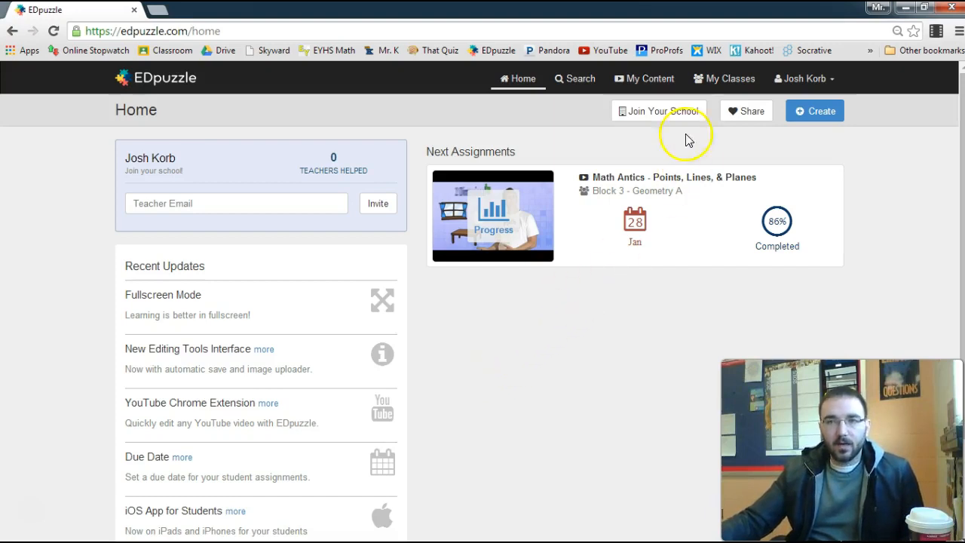
{"action": "mouse_move", "coordinate": [730, 79]}
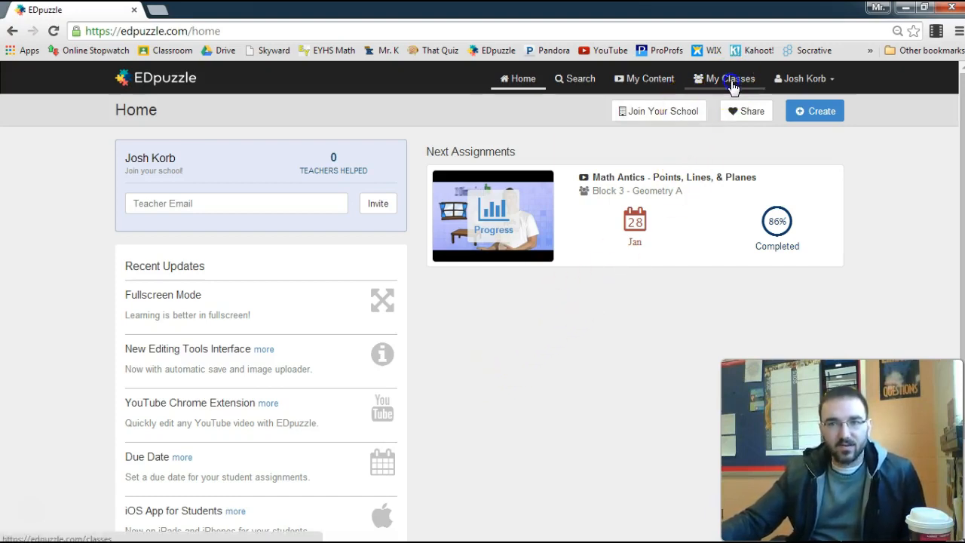
Step: From My Classes, add and save a class 'Test Class 1' set to Math, 12th Grade
{"action": "left_click", "coordinate": [724, 79]}
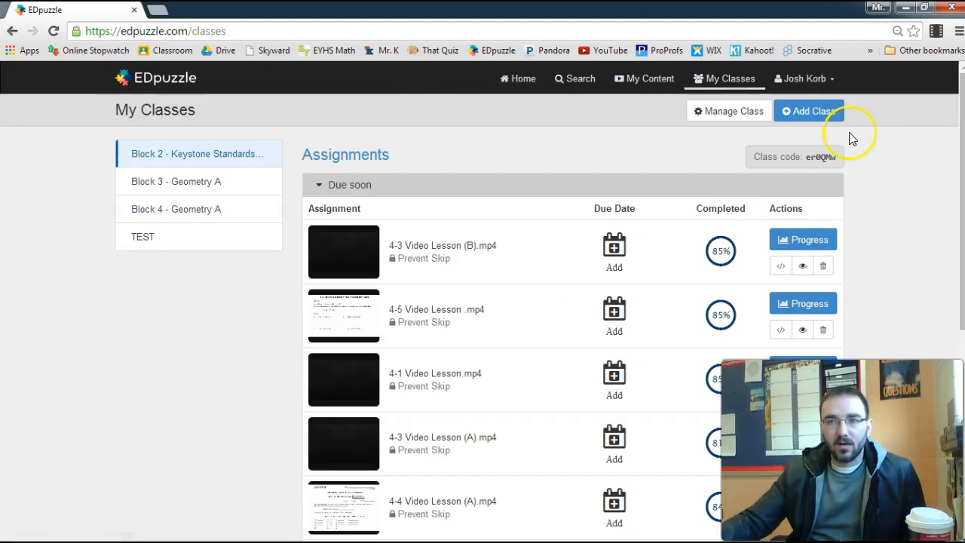
{"action": "mouse_move", "coordinate": [809, 111]}
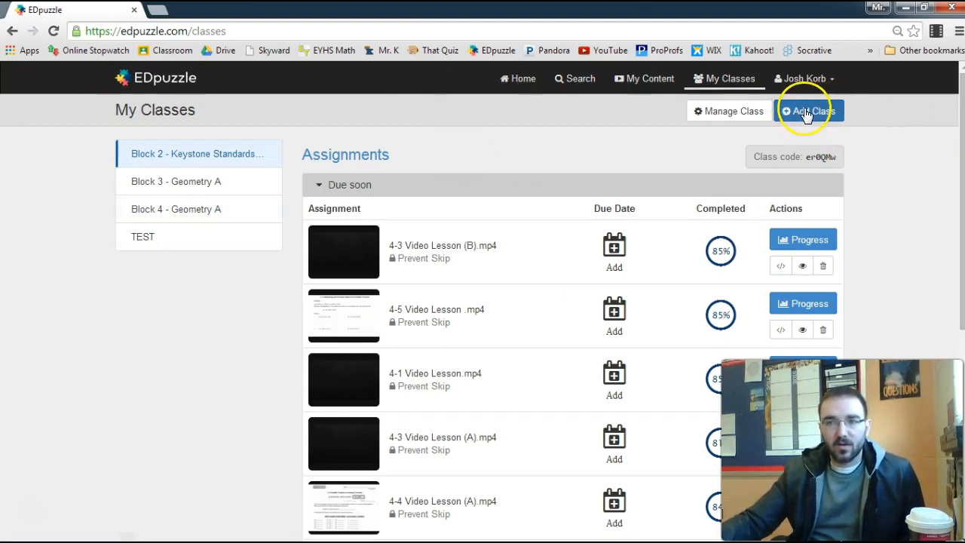
{"action": "left_click", "coordinate": [809, 111]}
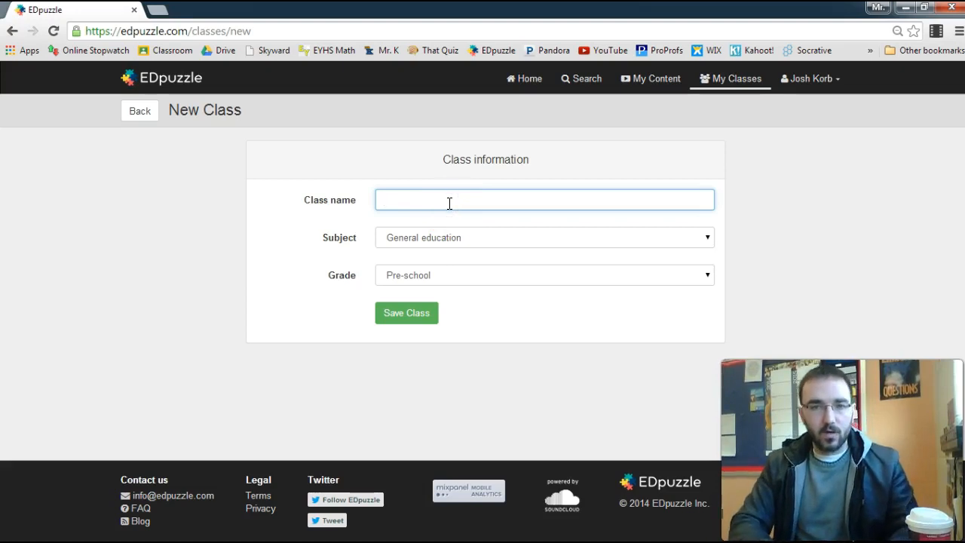
{"action": "type", "text": "Test Class"}
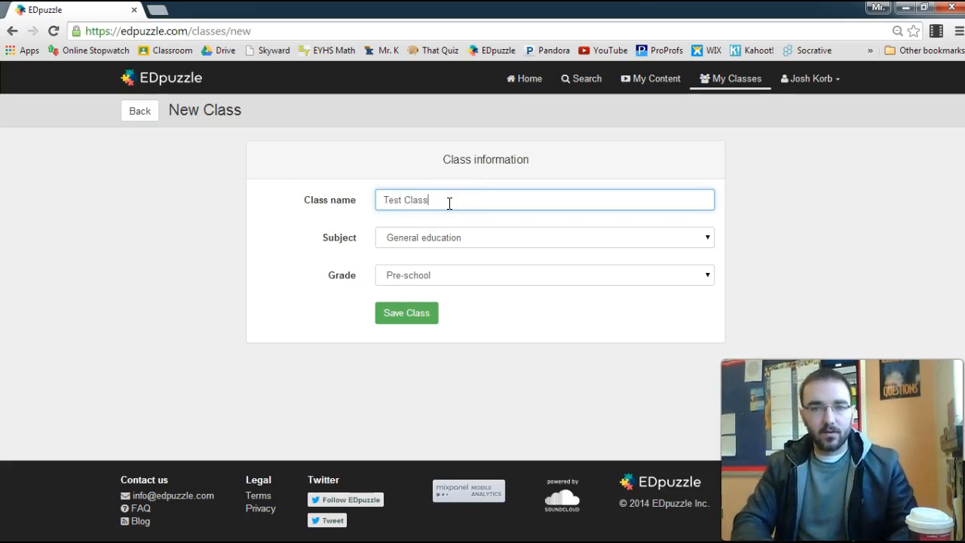
{"action": "type", "text": "1"}
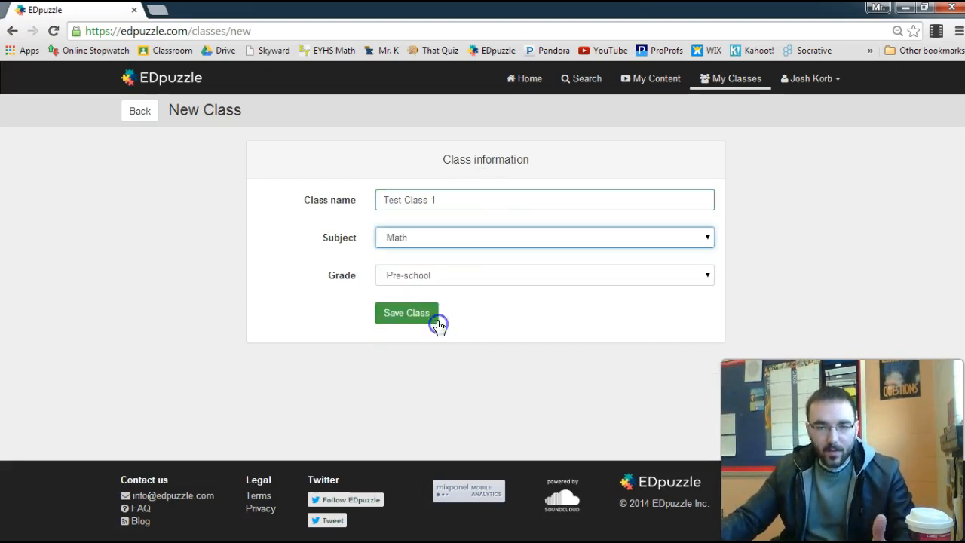
{"action": "mouse_move", "coordinate": [456, 287]}
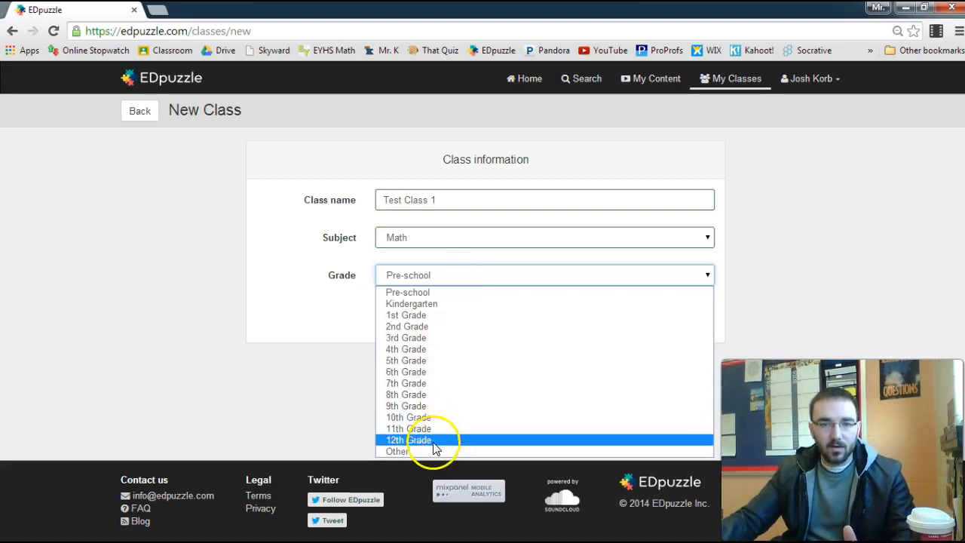
{"action": "left_click", "coordinate": [409, 439]}
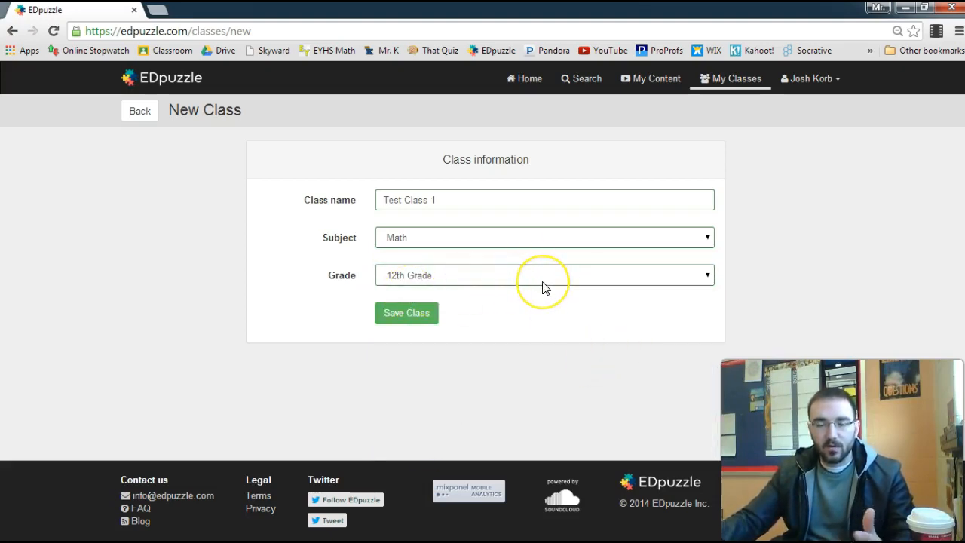
{"action": "mouse_move", "coordinate": [387, 315]}
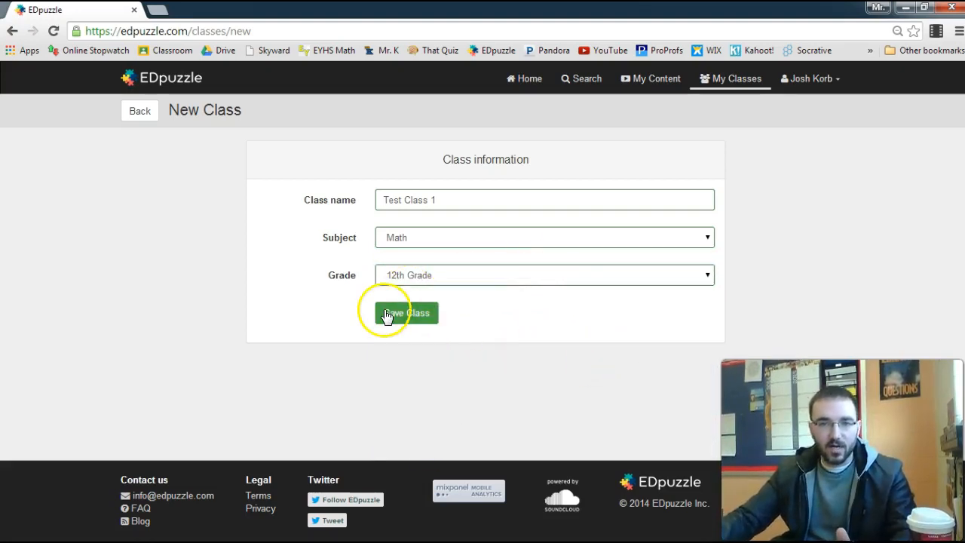
{"action": "left_click", "coordinate": [406, 313]}
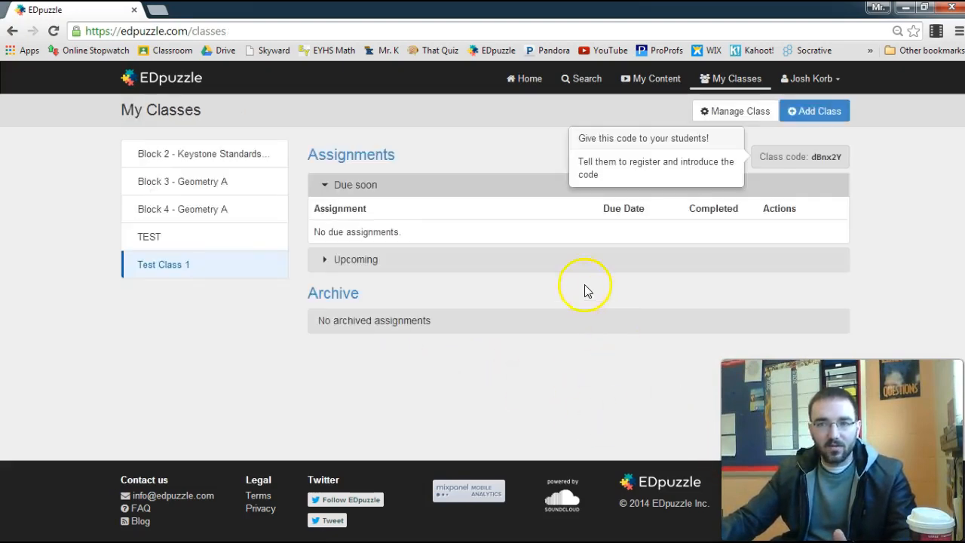
{"action": "mouse_move", "coordinate": [441, 138]}
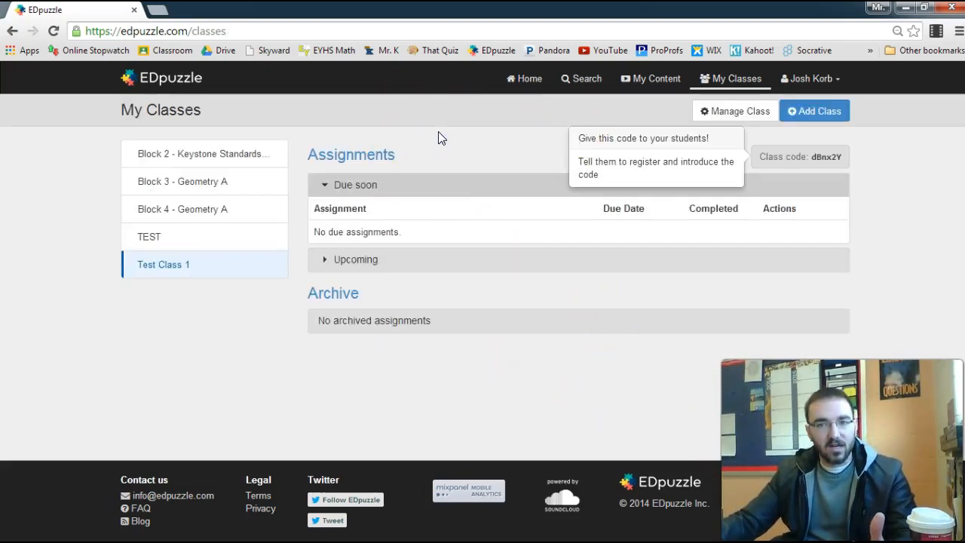
{"action": "mouse_move", "coordinate": [884, 167]}
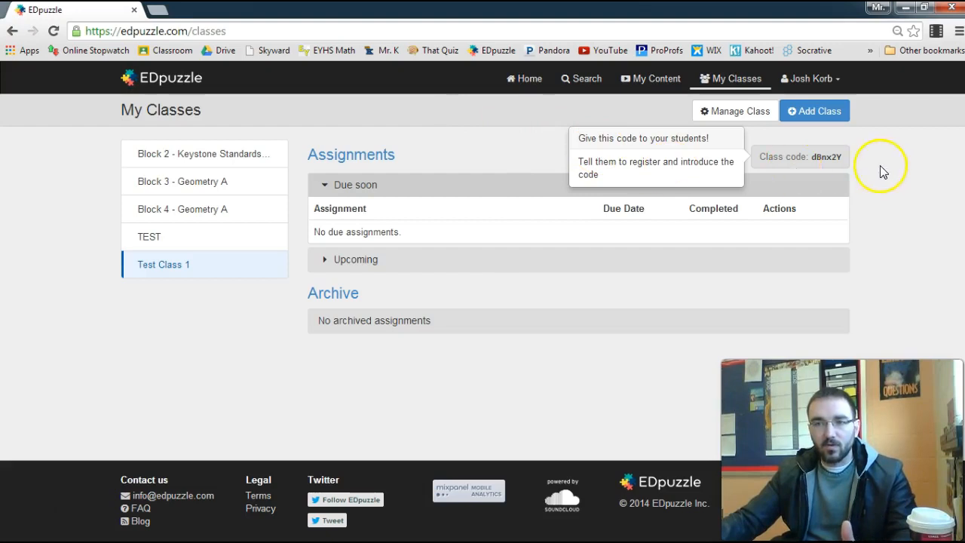
{"action": "mouse_move", "coordinate": [813, 158]}
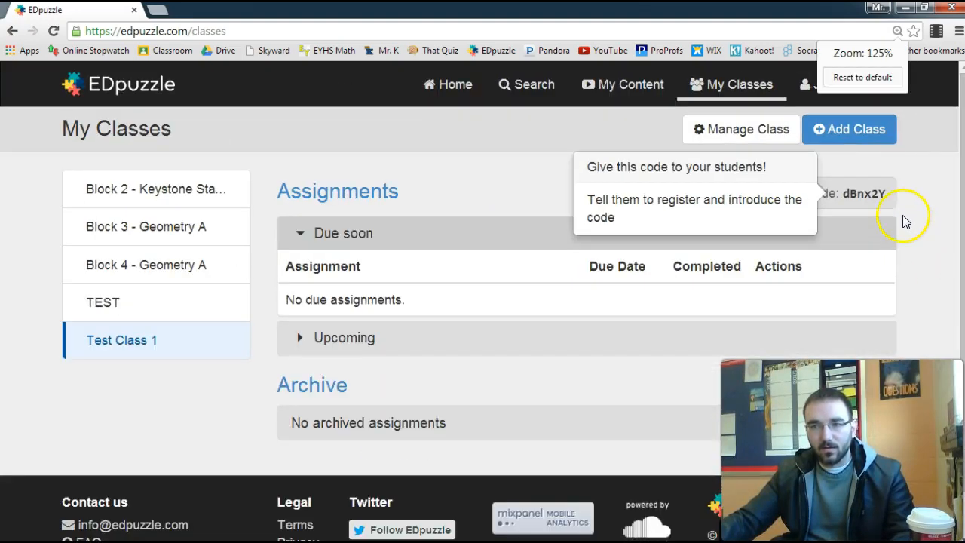
{"action": "double_click", "coordinate": [864, 194]}
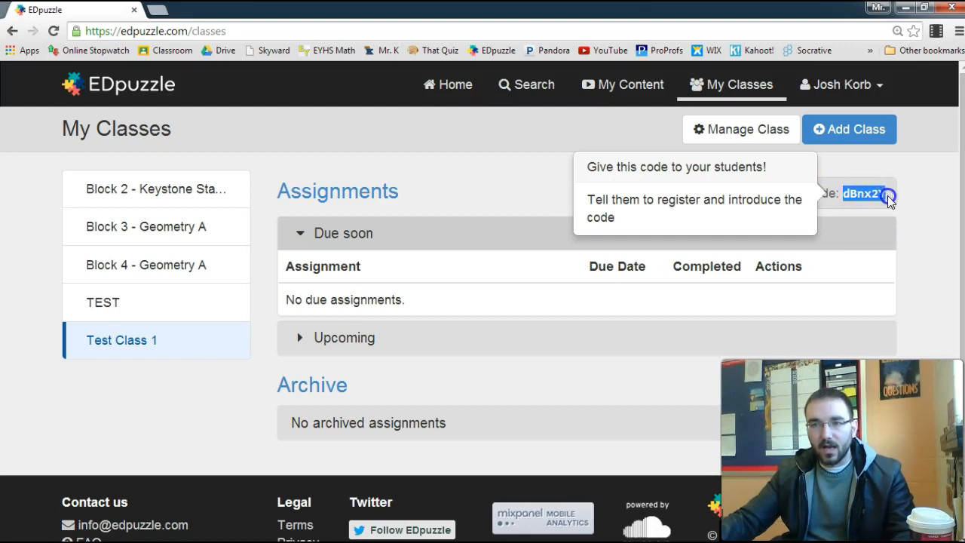
{"action": "mouse_move", "coordinate": [912, 252]}
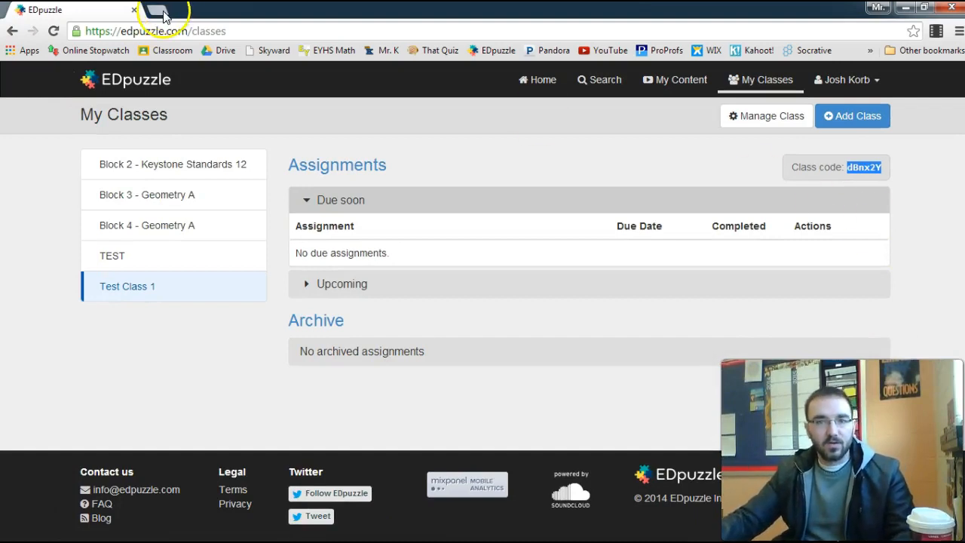
Step: Switch to another Chrome profile in a new window and go to edpuzzle.com
{"action": "left_click", "coordinate": [166, 10]}
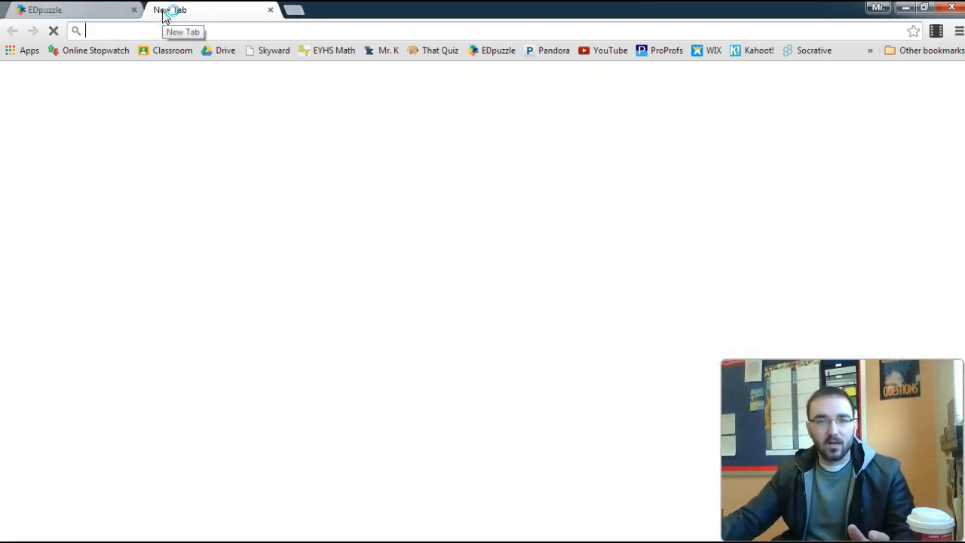
{"action": "mouse_move", "coordinate": [914, 25]}
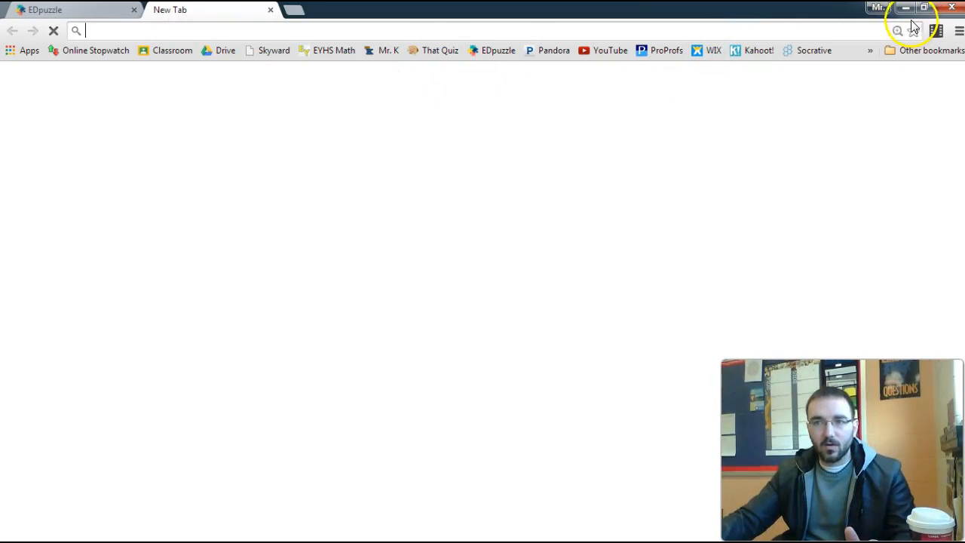
{"action": "left_click", "coordinate": [935, 84]}
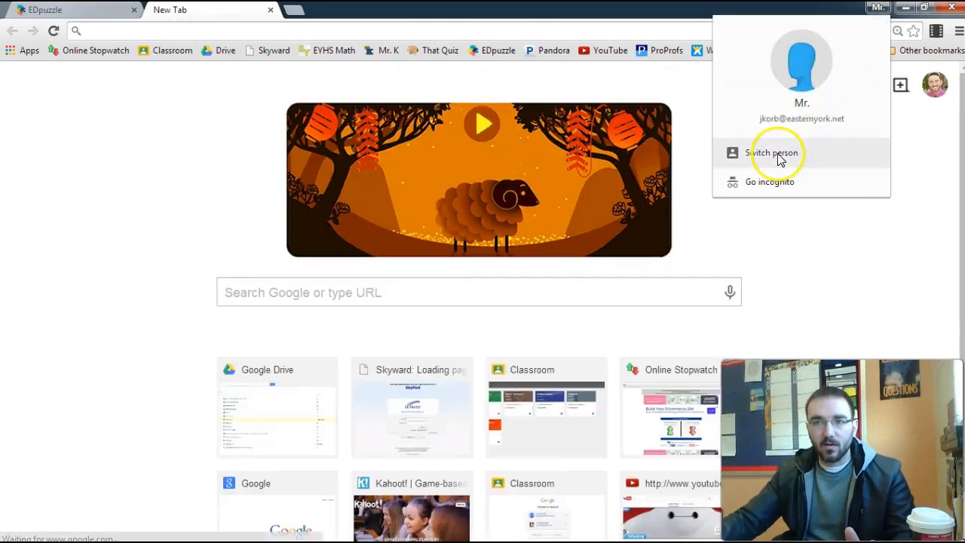
{"action": "left_click", "coordinate": [772, 152]}
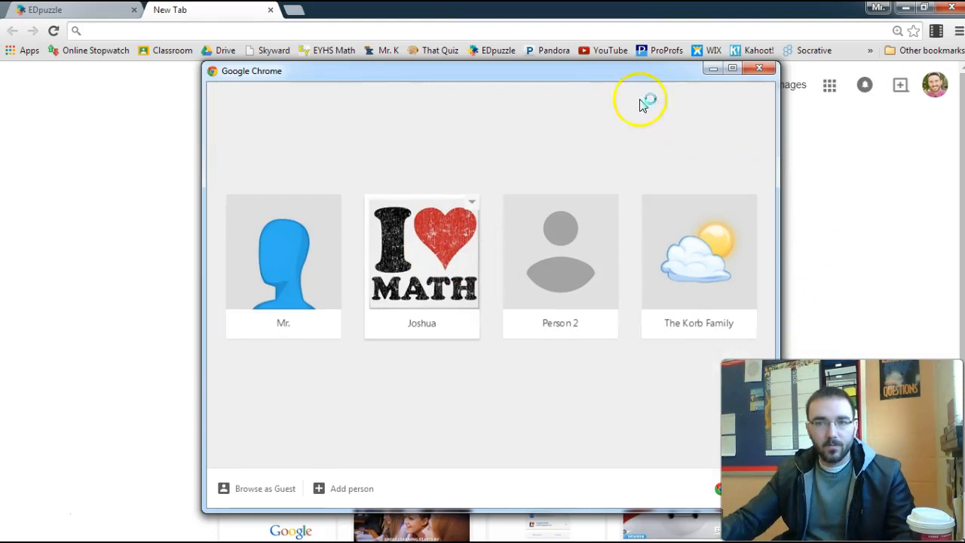
{"action": "left_click", "coordinate": [421, 264]}
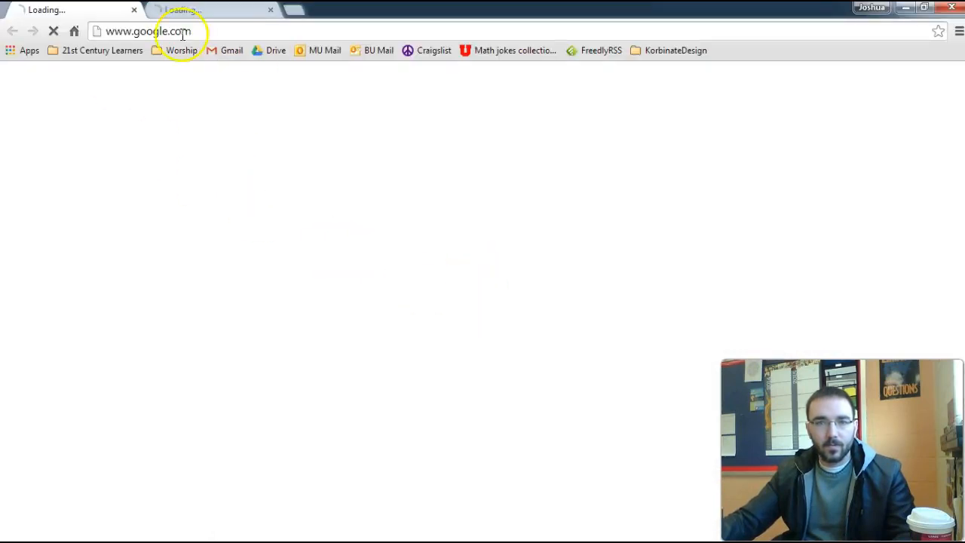
{"action": "left_click", "coordinate": [149, 31]}
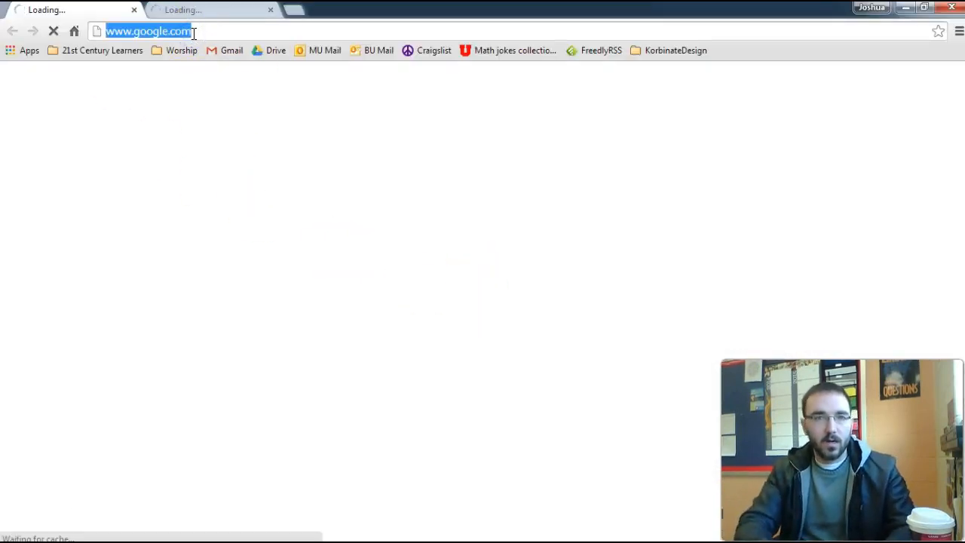
{"action": "type", "text": "edpuzzle.com"}
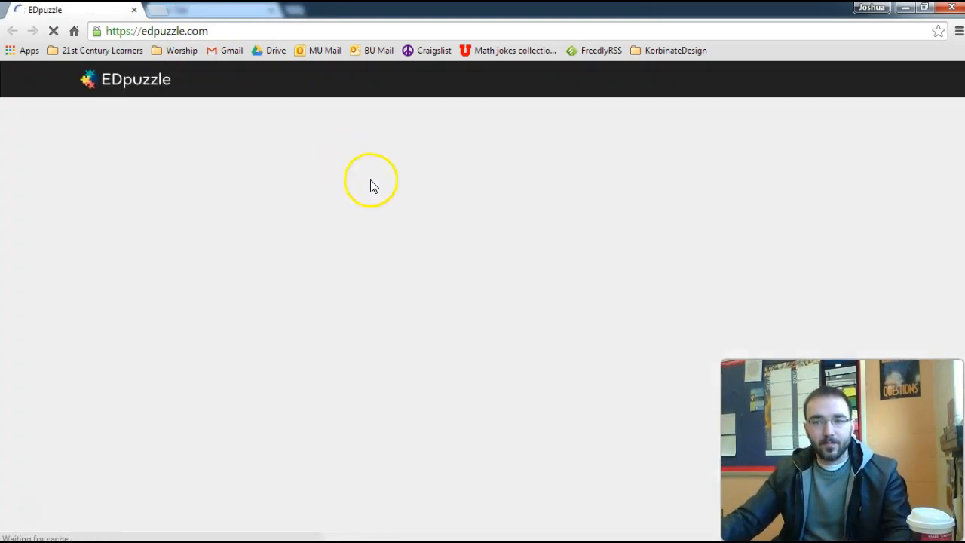
{"action": "mouse_move", "coordinate": [699, 181]}
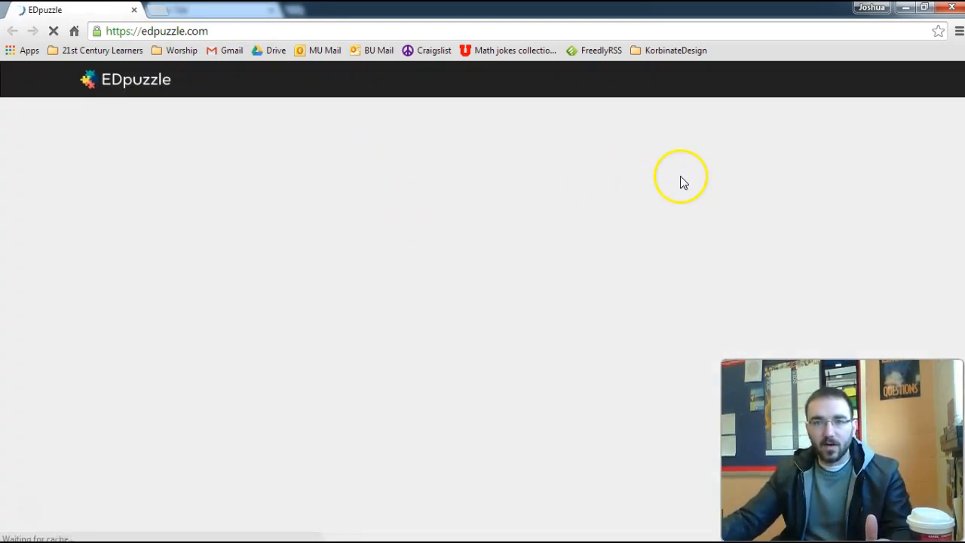
{"action": "mouse_move", "coordinate": [742, 208]}
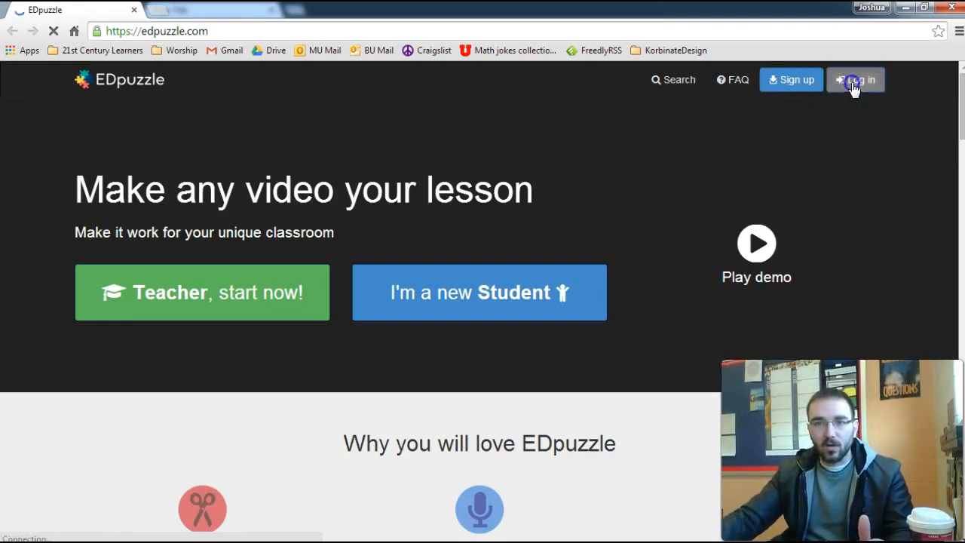
Step: Log in as a student with the chosen Google account, reaching the empty My Classes page
{"action": "left_click", "coordinate": [856, 79]}
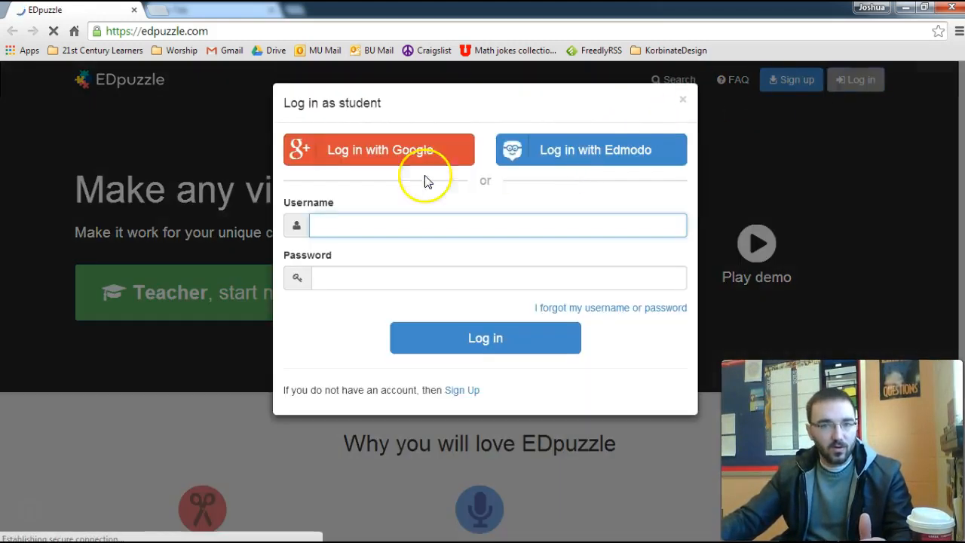
{"action": "left_click", "coordinate": [378, 149]}
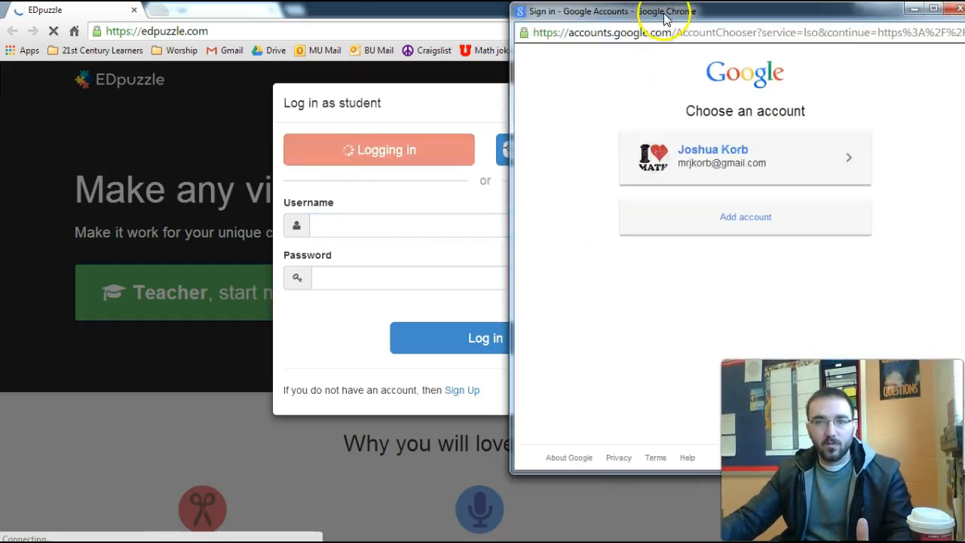
{"action": "left_click", "coordinate": [745, 156]}
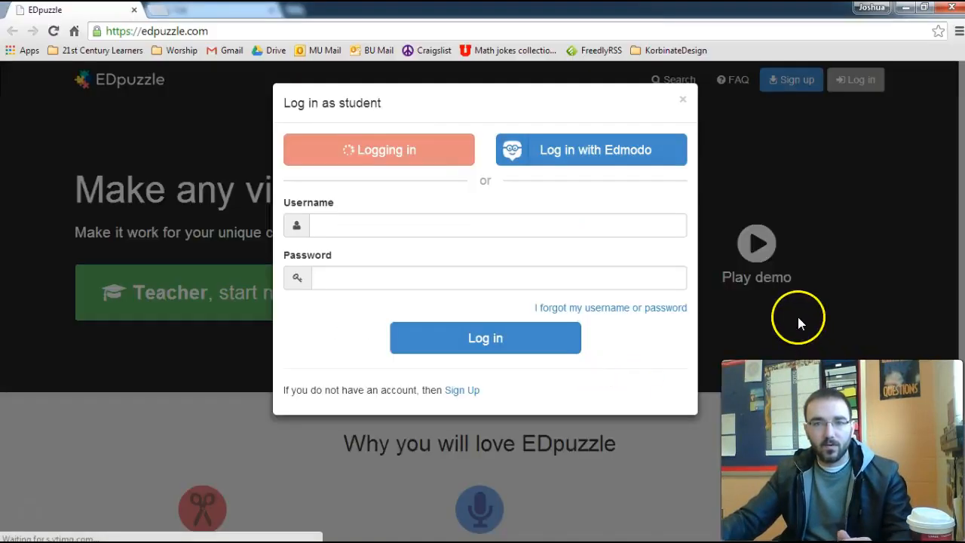
{"action": "left_click", "coordinate": [485, 337]}
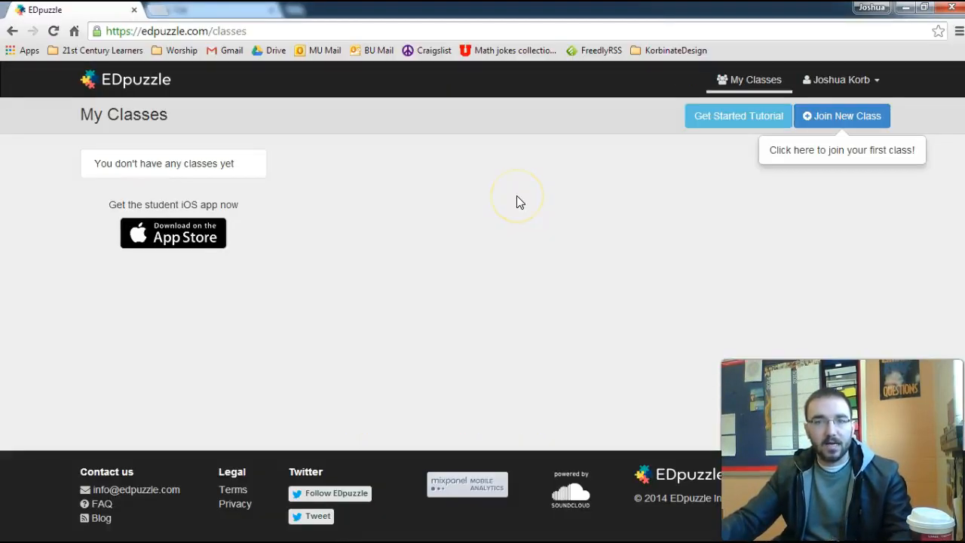
{"action": "mouse_move", "coordinate": [610, 186]}
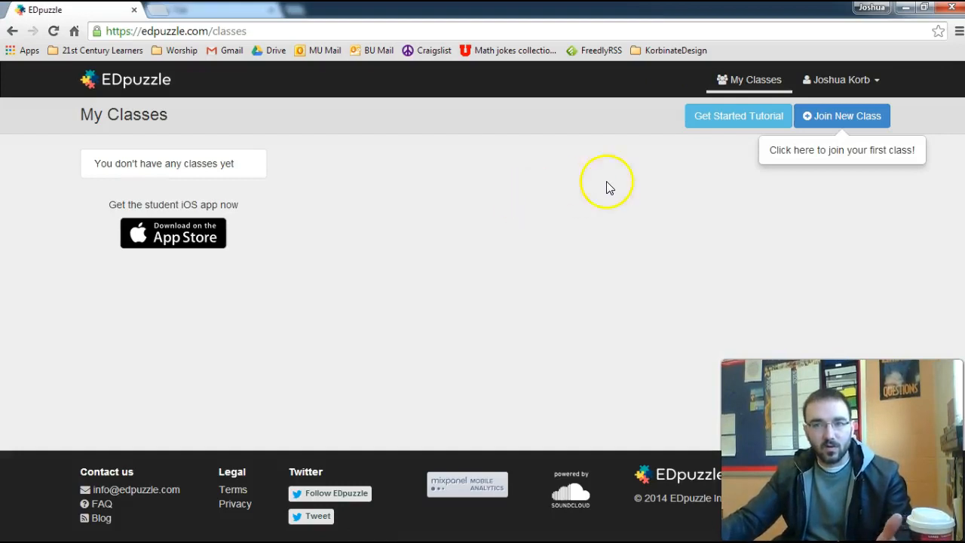
{"action": "mouse_move", "coordinate": [903, 127]}
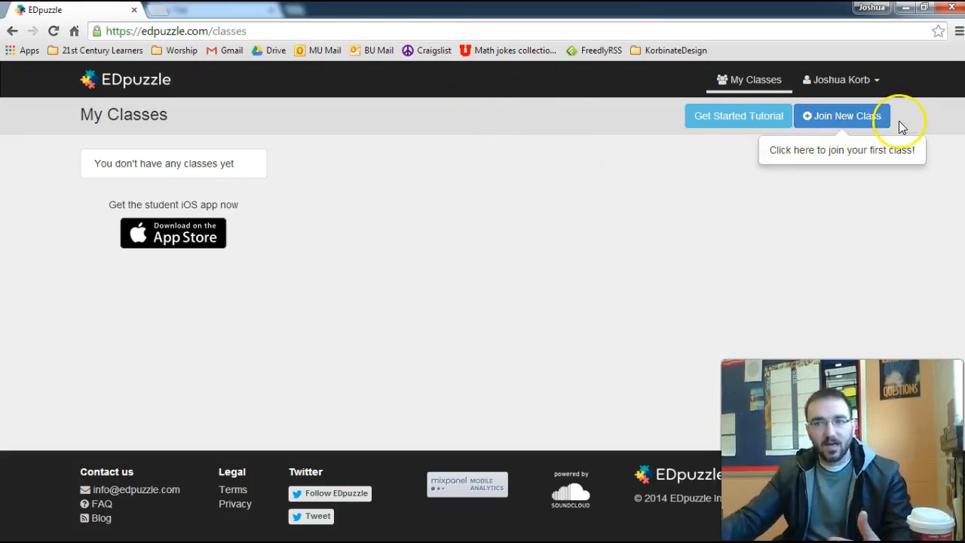
{"action": "mouse_move", "coordinate": [811, 177]}
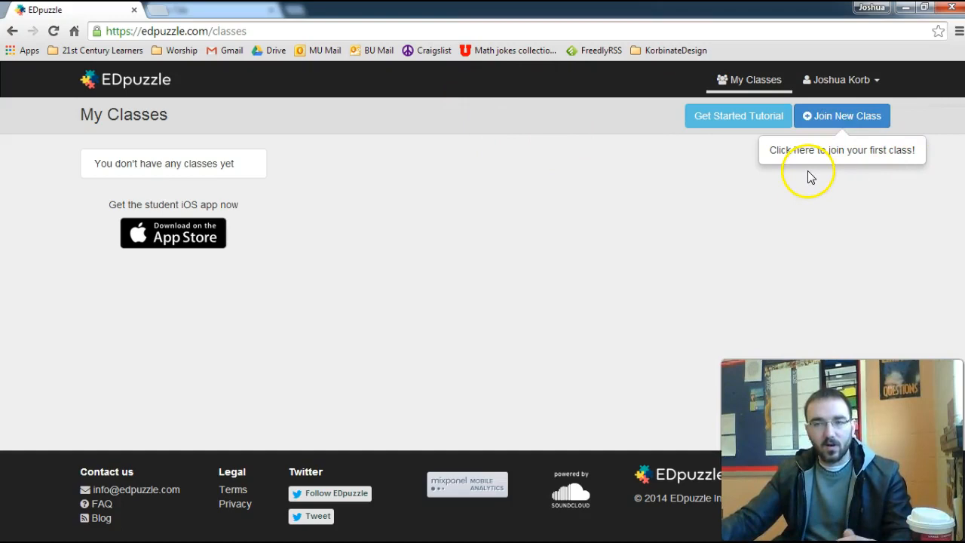
Step: Open the Join New Class code prompt, then switch to the teacher's window for the code
{"action": "left_click", "coordinate": [841, 115]}
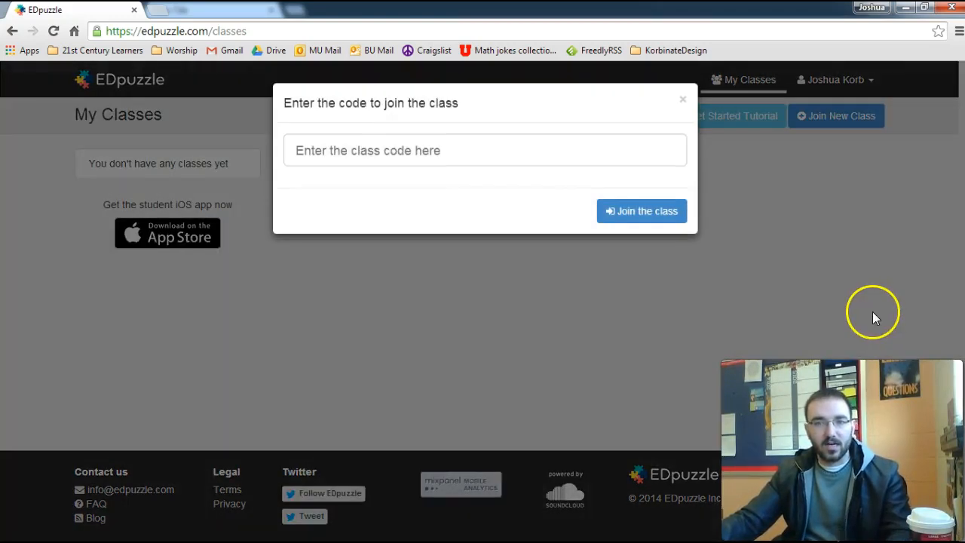
{"action": "mouse_move", "coordinate": [752, 19]}
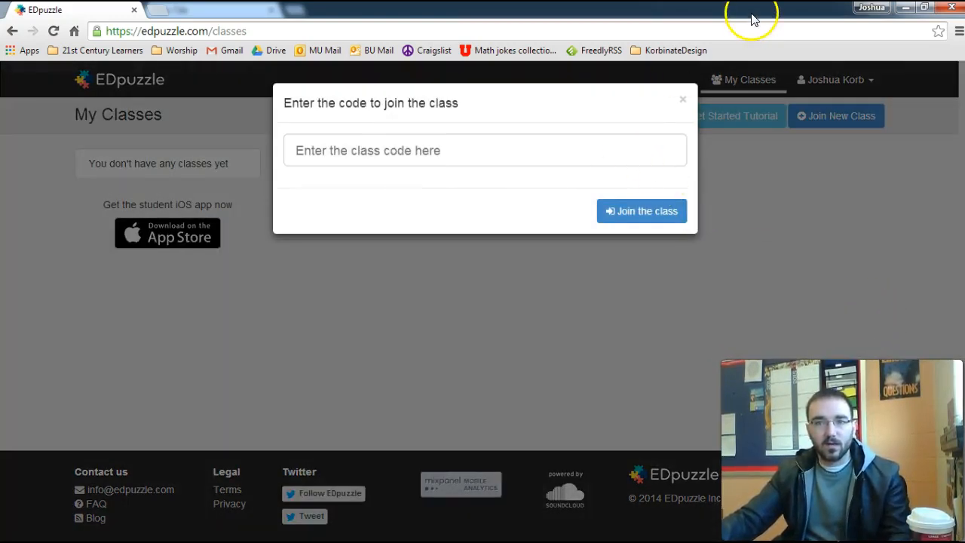
{"action": "left_click", "coordinate": [211, 10]}
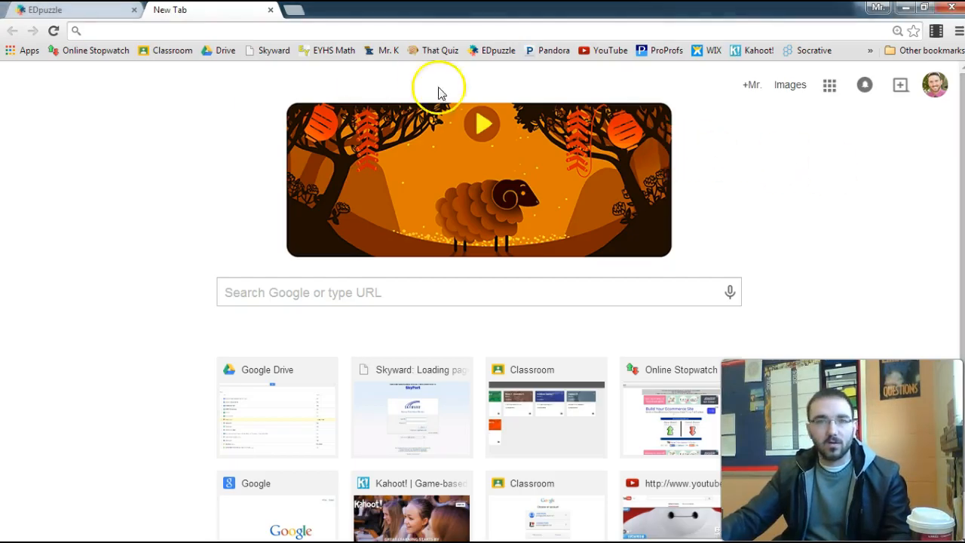
{"action": "left_click", "coordinate": [45, 10]}
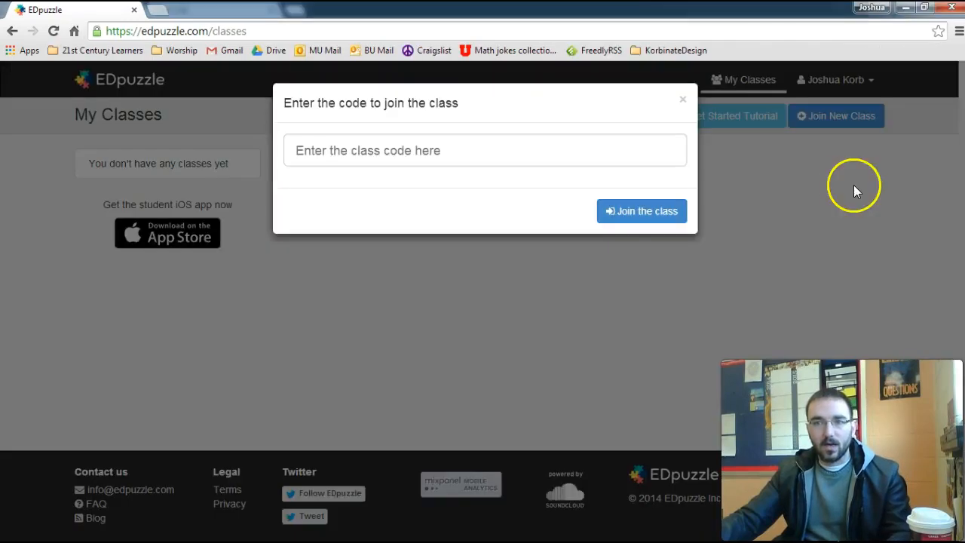
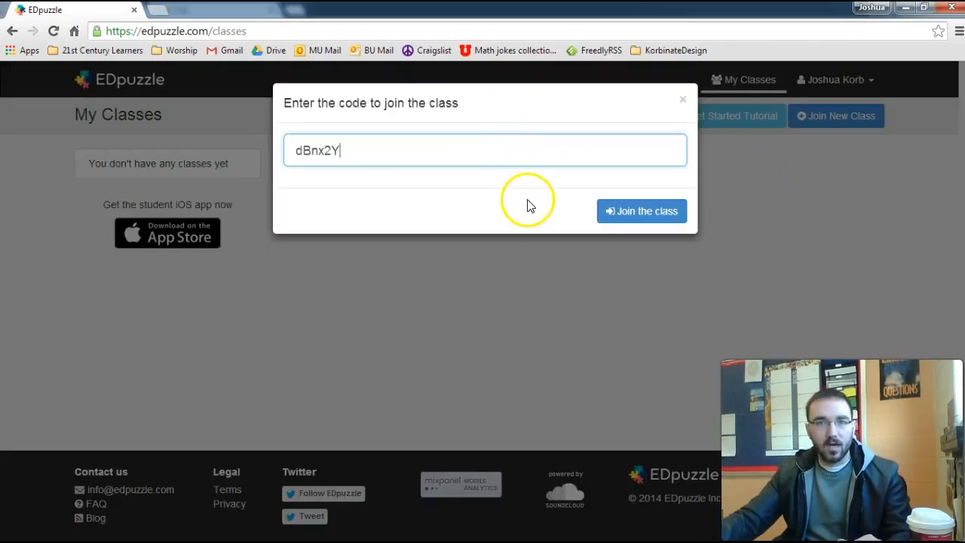
{"action": "left_click", "coordinate": [641, 210]}
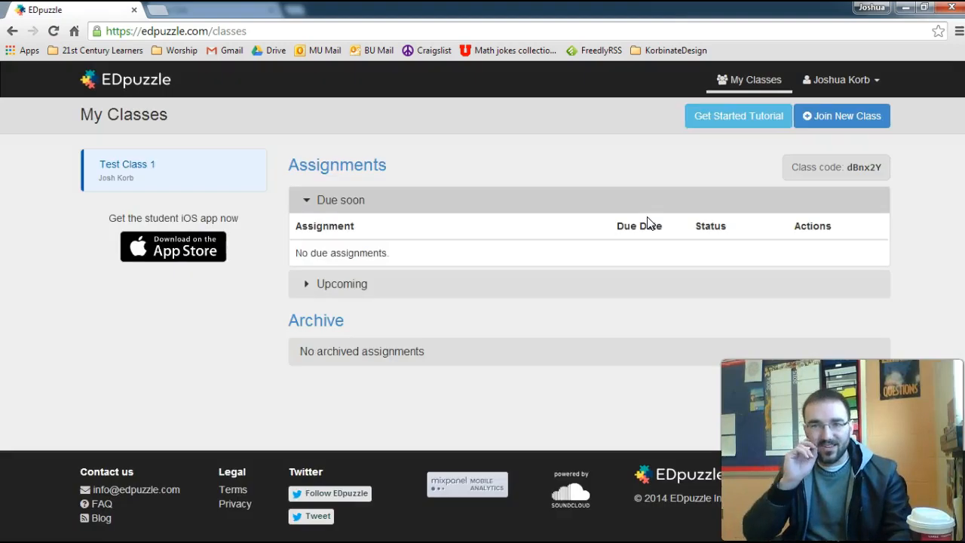
{"action": "mouse_move", "coordinate": [373, 154]}
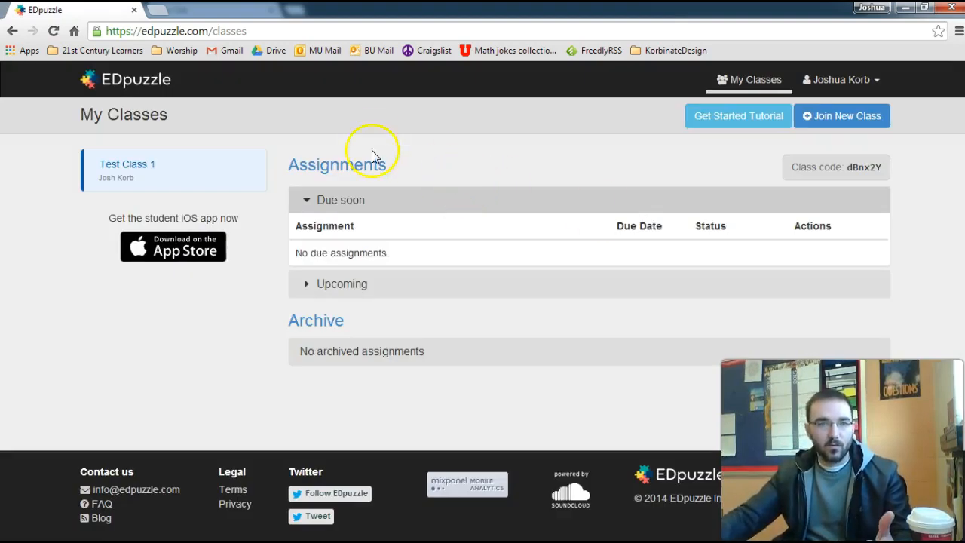
{"action": "mouse_move", "coordinate": [135, 187]}
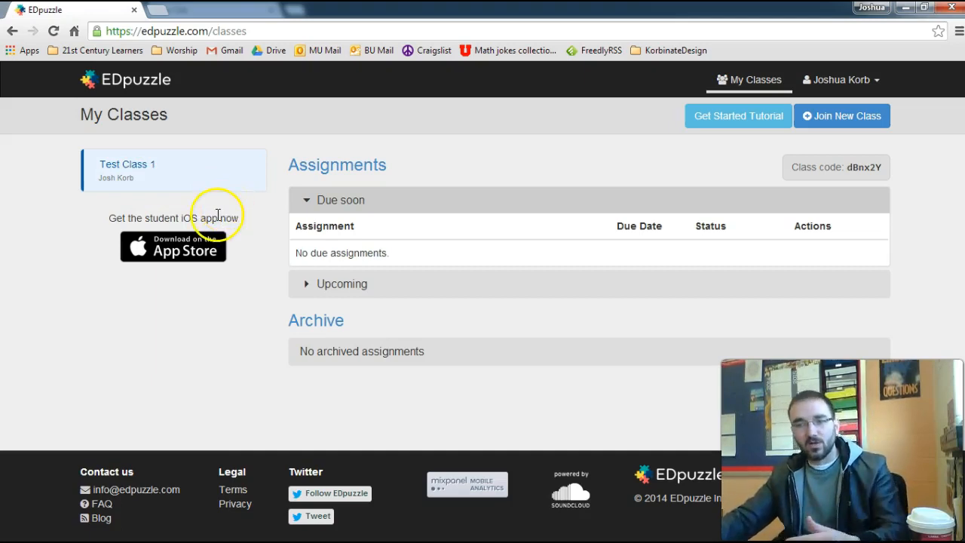
{"action": "mouse_move", "coordinate": [870, 28]}
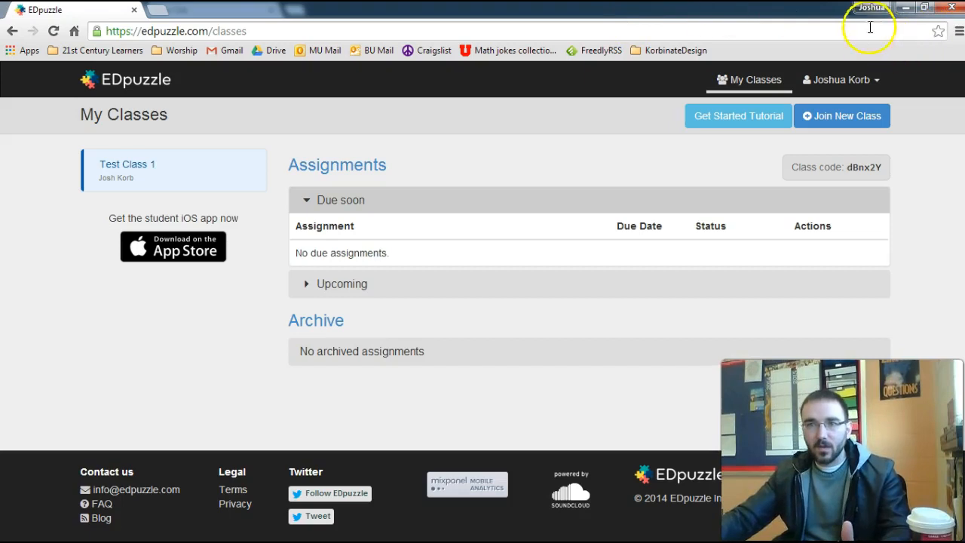
{"action": "mouse_move", "coordinate": [958, 25]}
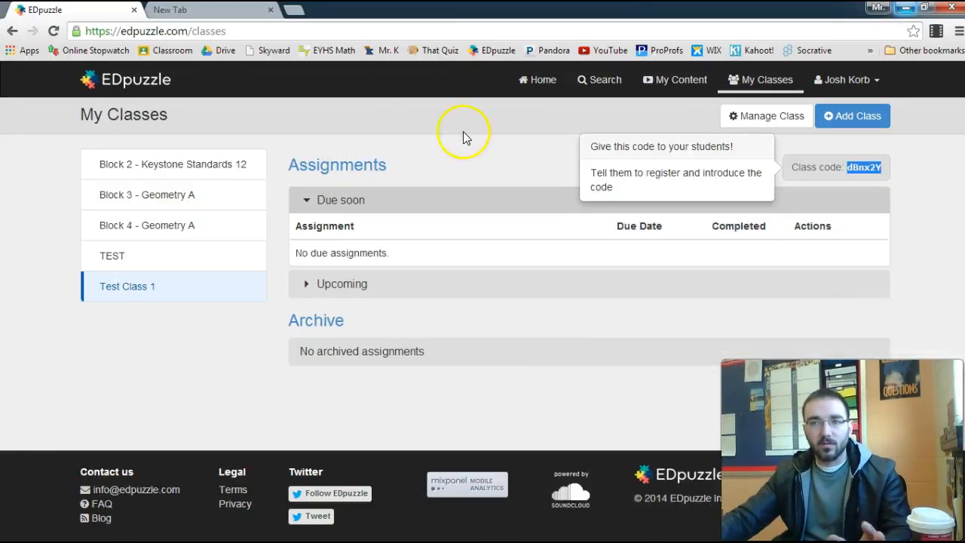
{"action": "mouse_move", "coordinate": [551, 148]}
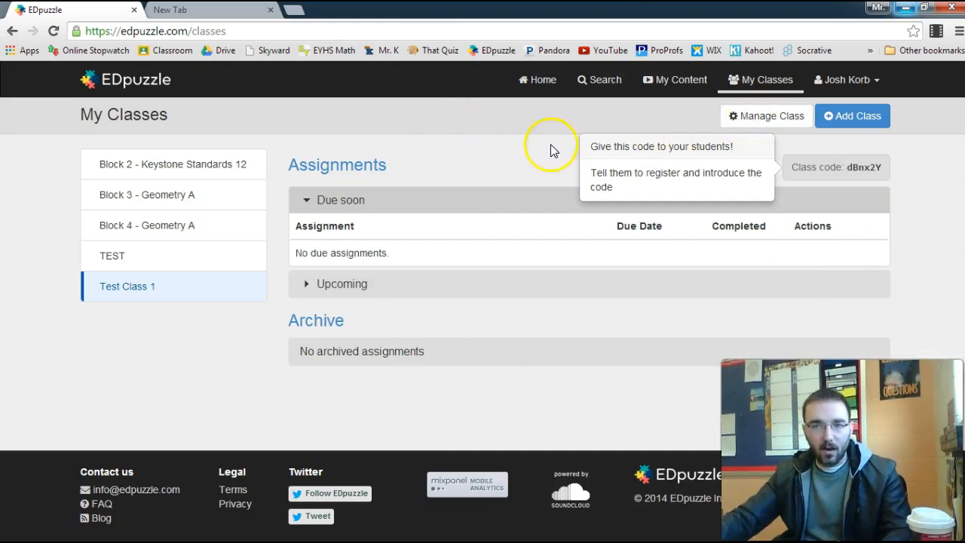
{"action": "mouse_move", "coordinate": [759, 174]}
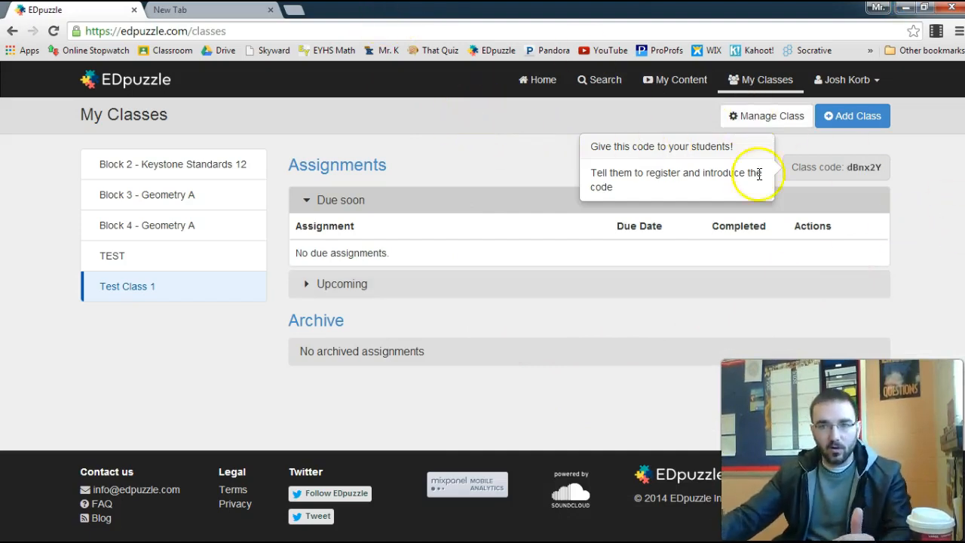
Step: Open My Content in the teacher's EDpuzzle account
{"action": "left_click", "coordinate": [674, 79]}
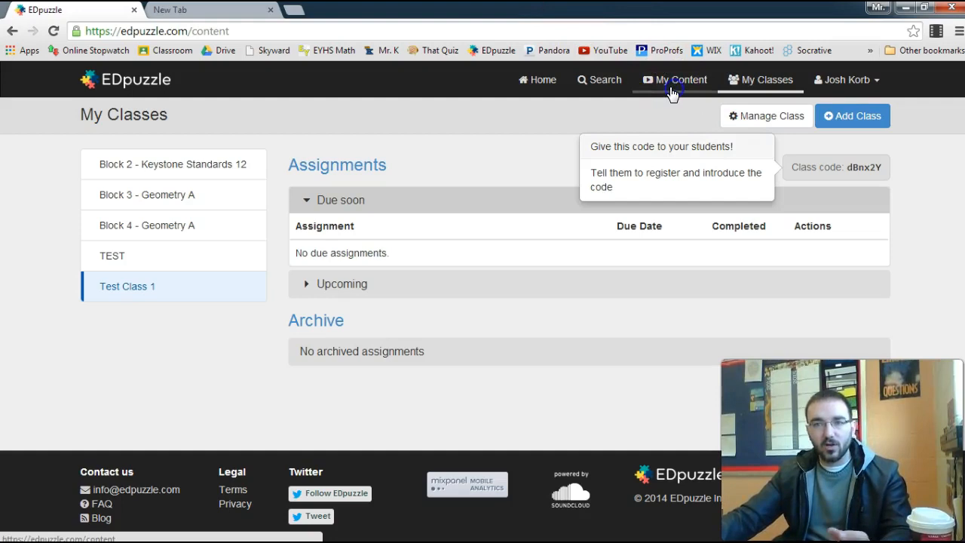
{"action": "left_click", "coordinate": [675, 79]}
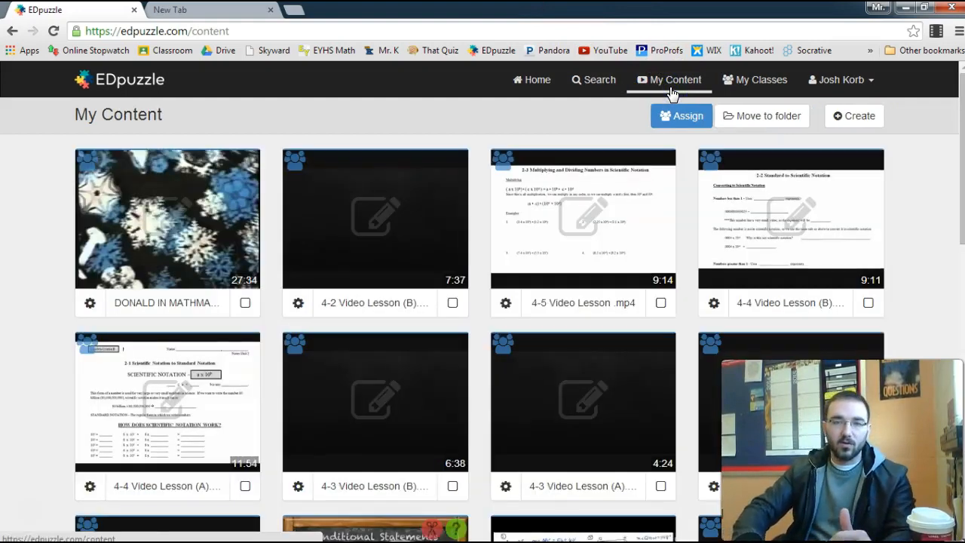
{"action": "mouse_move", "coordinate": [600, 80]}
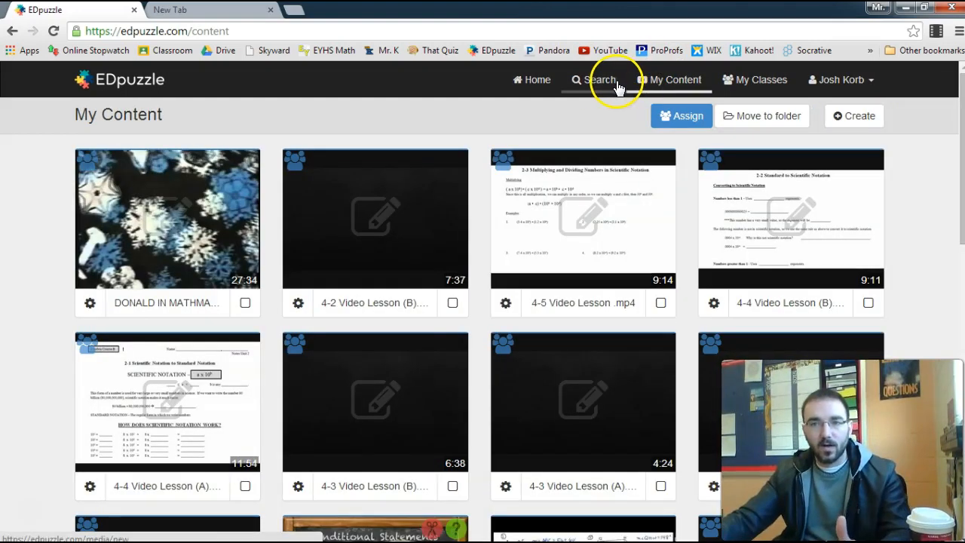
Step: Search YouTube for 'mrjkorb' and use the 'Unit 12 Section 3.1 Standard Form Slope Explained' video
{"action": "left_click", "coordinate": [594, 80]}
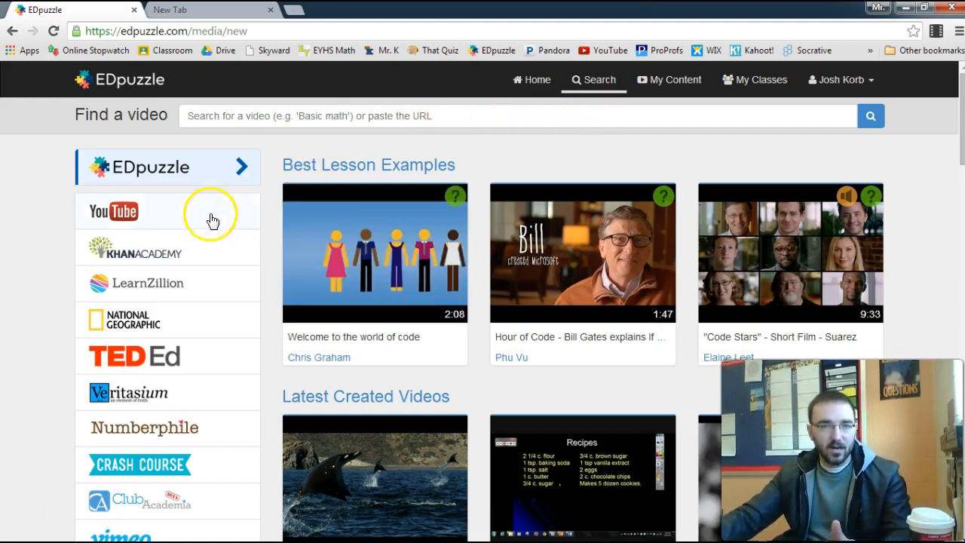
{"action": "left_click", "coordinate": [113, 212]}
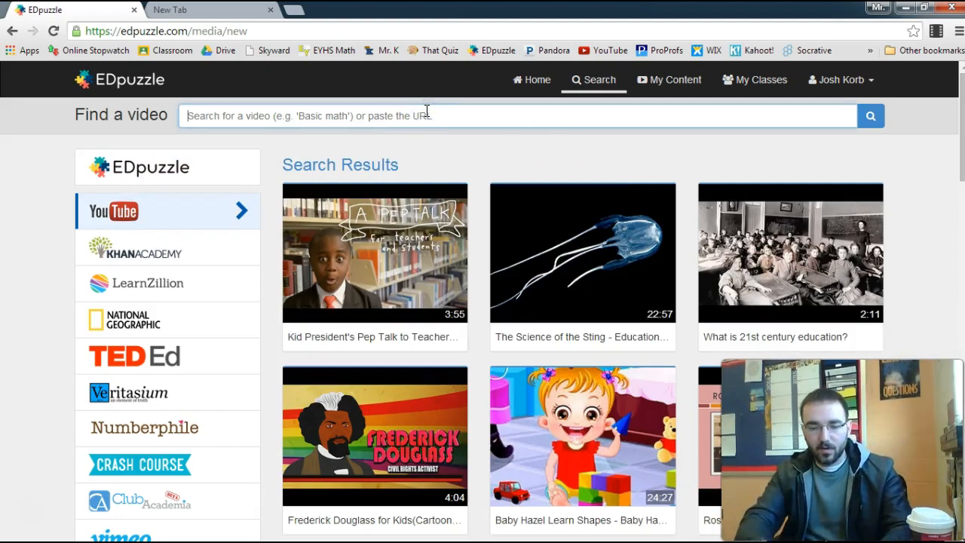
{"action": "type", "text": "mrjkorb"}
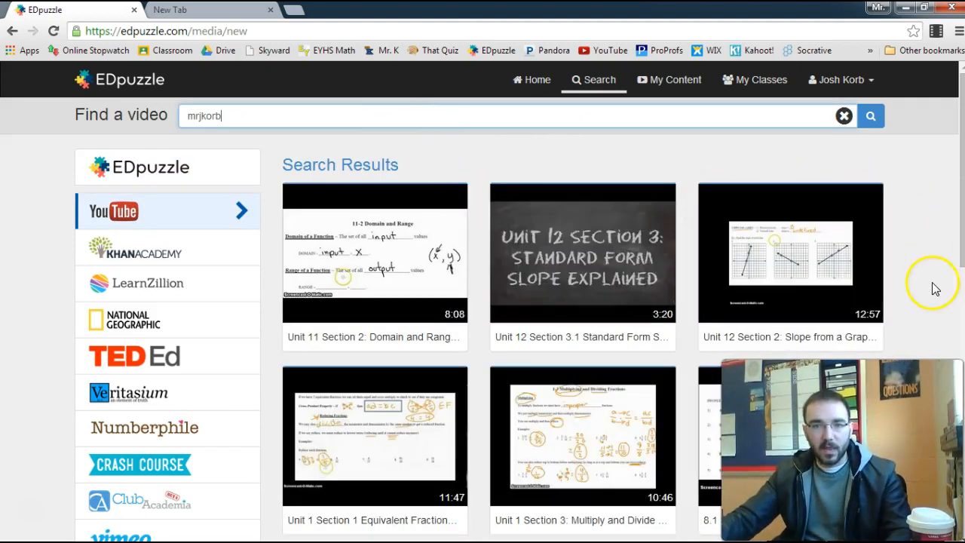
{"action": "scroll", "scroll_direction": "down", "scroll_amount": 3}
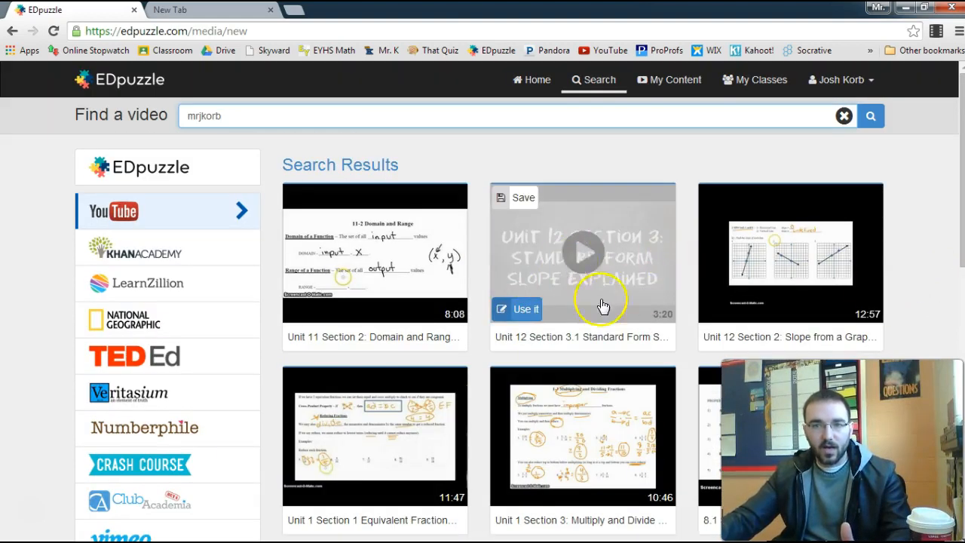
{"action": "mouse_move", "coordinate": [562, 347]}
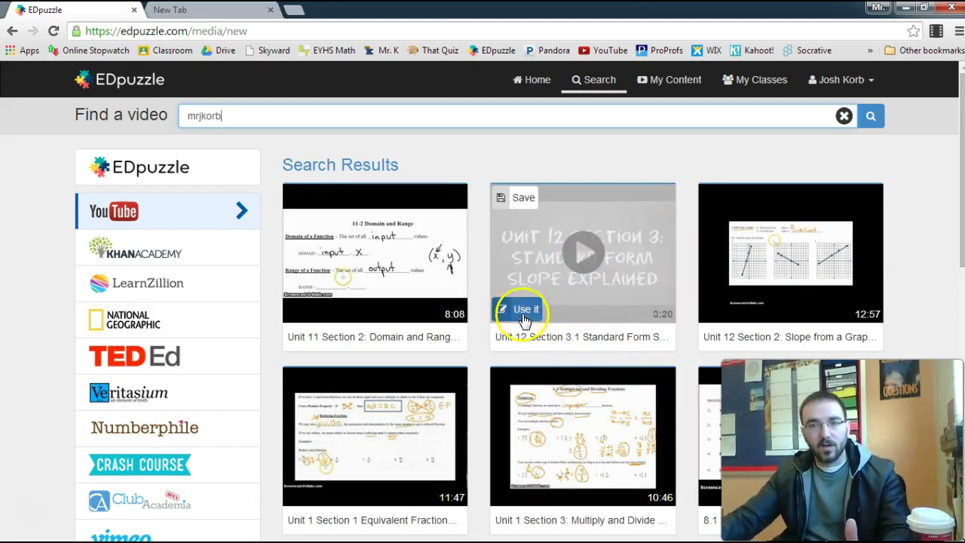
{"action": "mouse_move", "coordinate": [558, 268]}
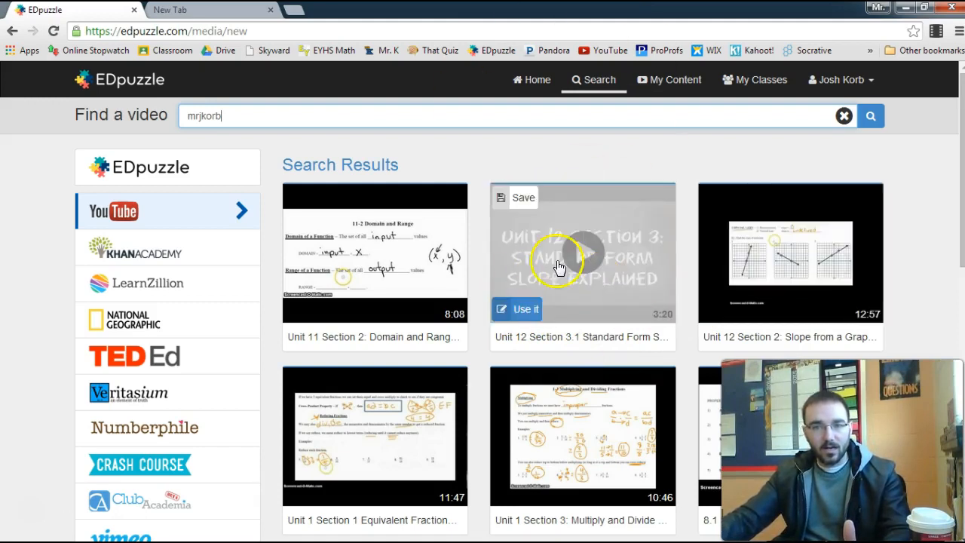
{"action": "mouse_move", "coordinate": [522, 313]}
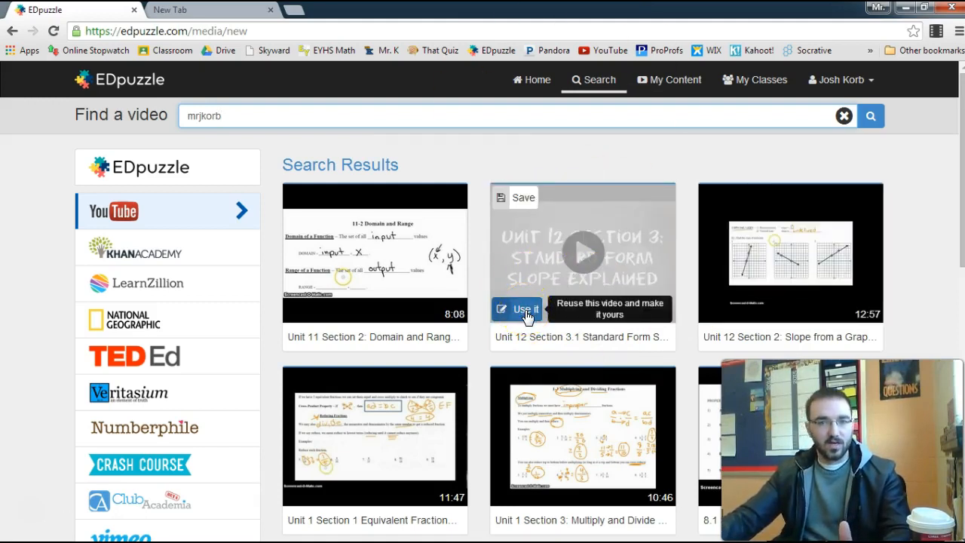
{"action": "left_click", "coordinate": [517, 309]}
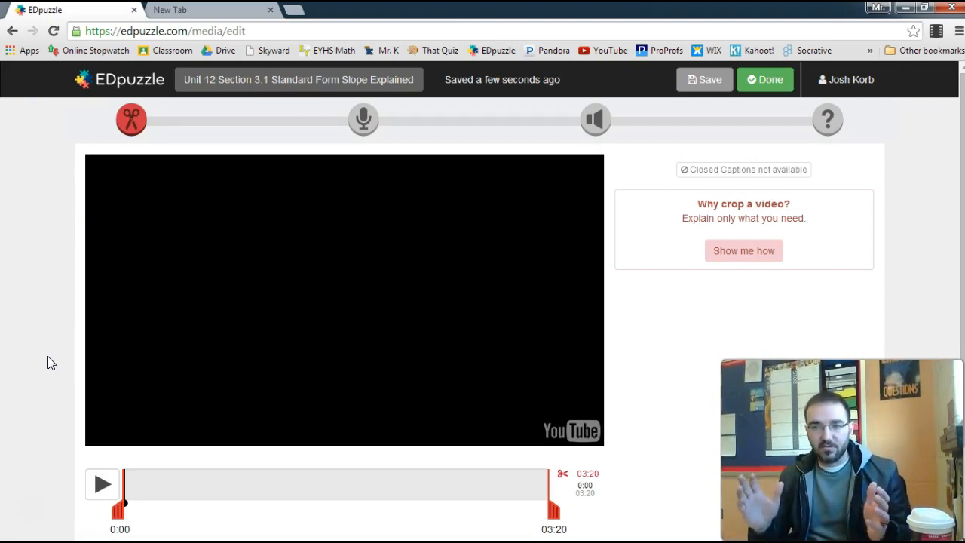
{"action": "mouse_move", "coordinate": [558, 520]}
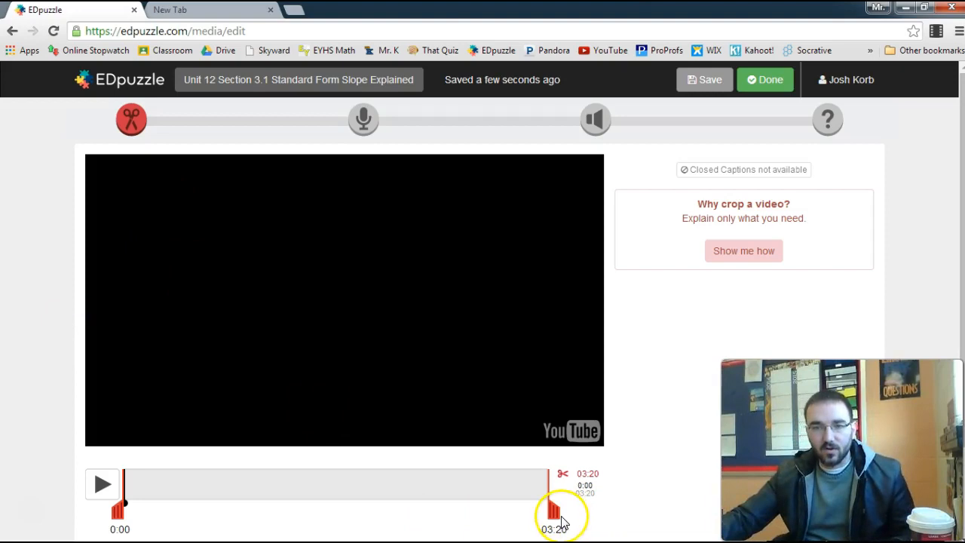
Step: Crop the video to 0:35–2:15, then play and pause a short preview
{"action": "left_click_drag", "start_coordinate": [554, 501], "coordinate": [419, 502]}
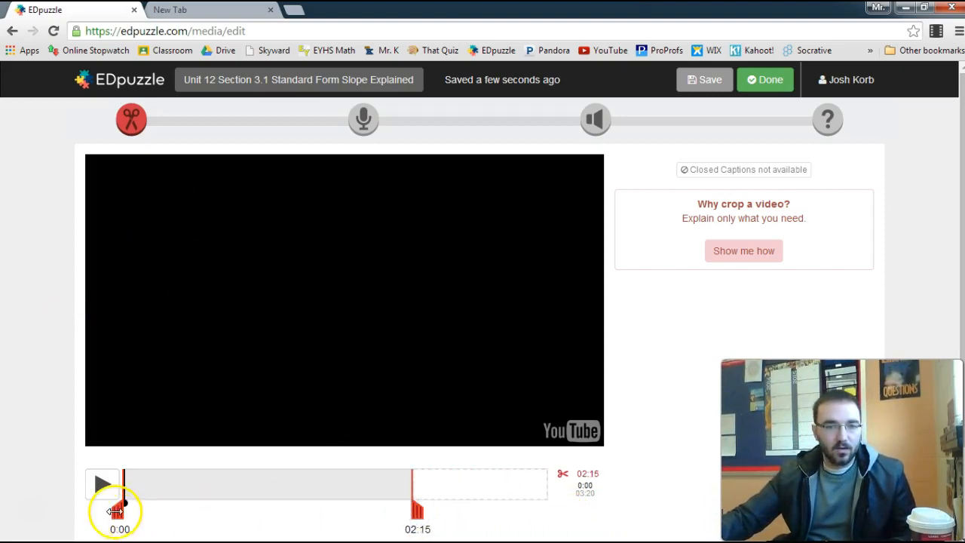
{"action": "left_click_drag", "start_coordinate": [123, 501], "coordinate": [199, 502]}
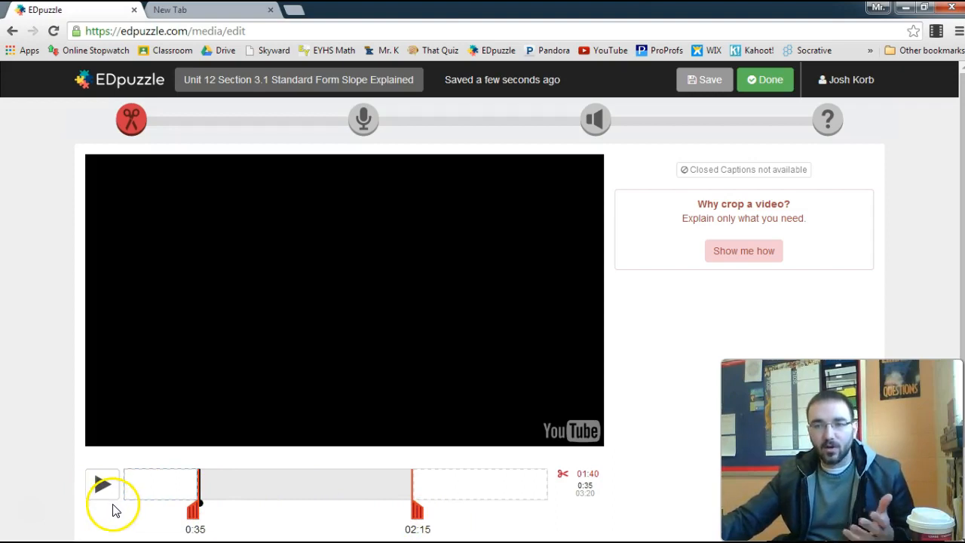
{"action": "left_click", "coordinate": [102, 484]}
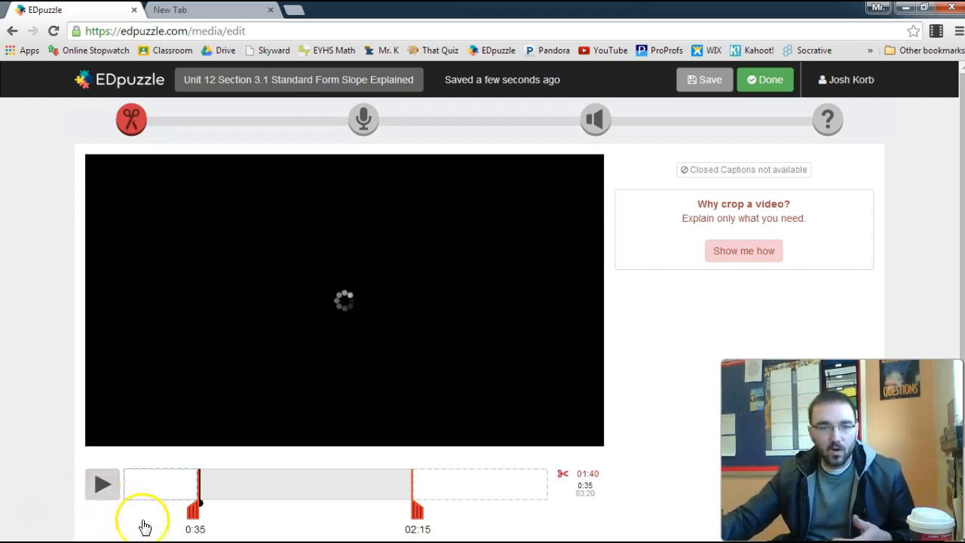
{"action": "left_click", "coordinate": [102, 484]}
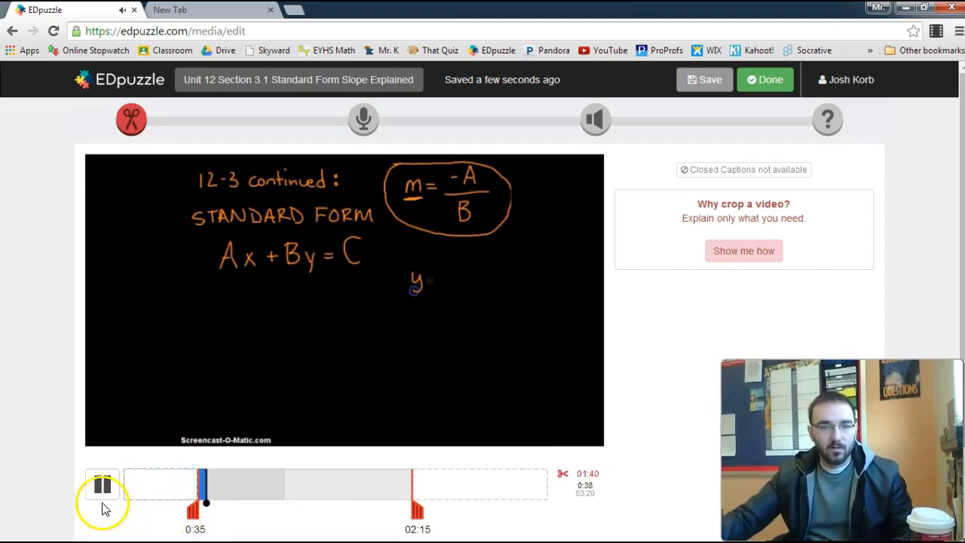
{"action": "left_click", "coordinate": [102, 484]}
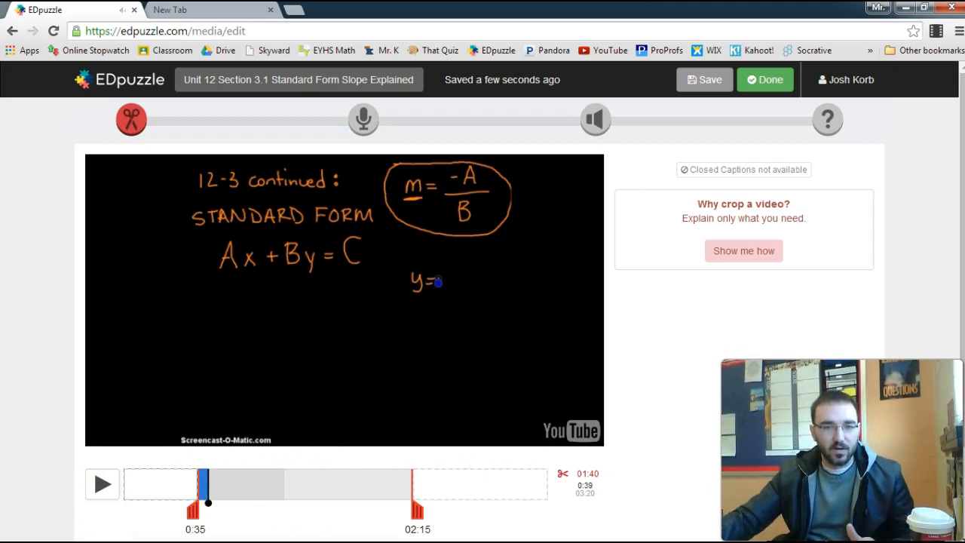
{"action": "mouse_move", "coordinate": [683, 420]}
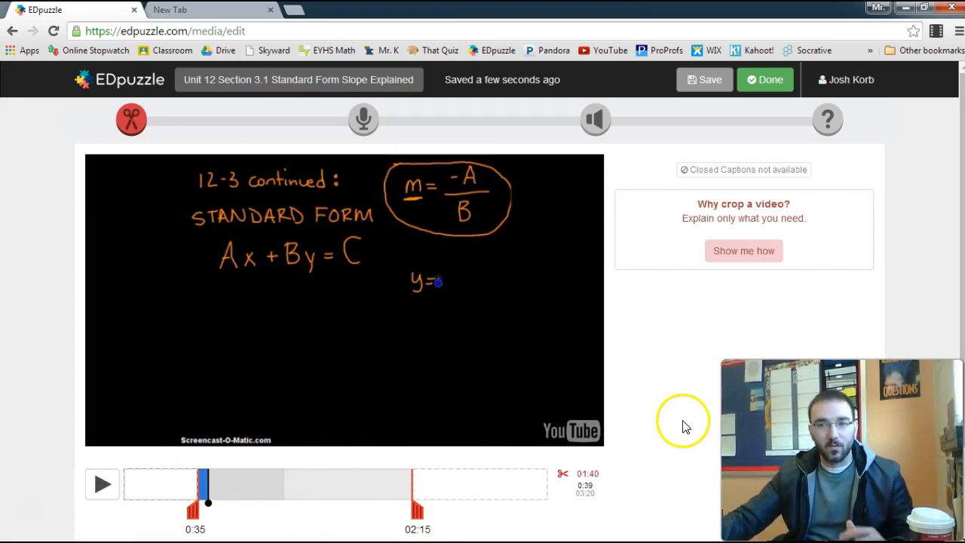
{"action": "mouse_move", "coordinate": [681, 430]}
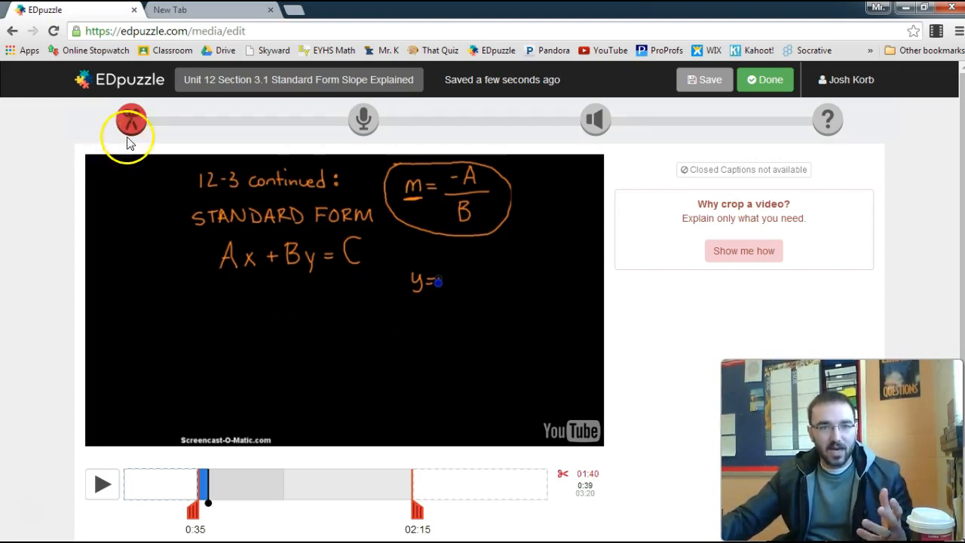
{"action": "mouse_move", "coordinate": [369, 518]}
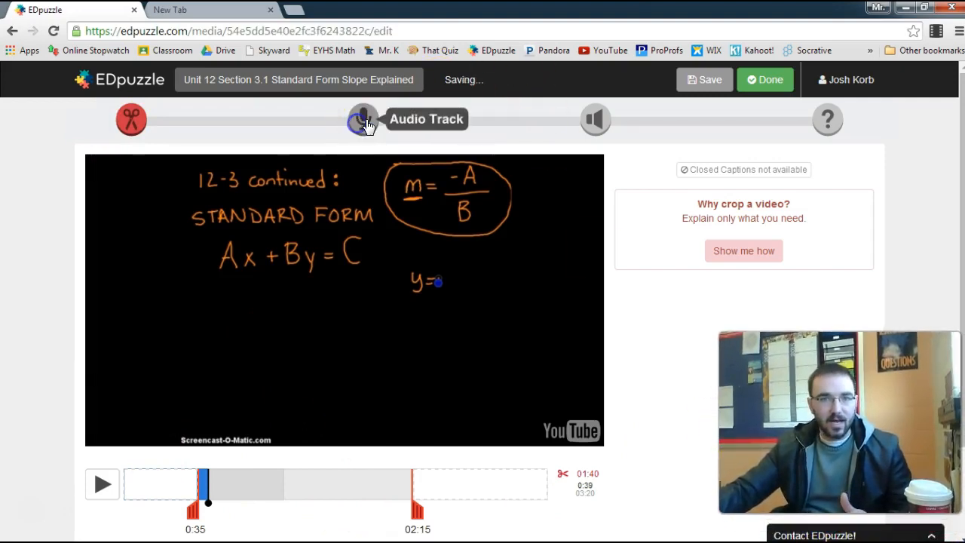
Step: Open the Audio Track step to record narration over the 1:39 clip
{"action": "left_click", "coordinate": [363, 119]}
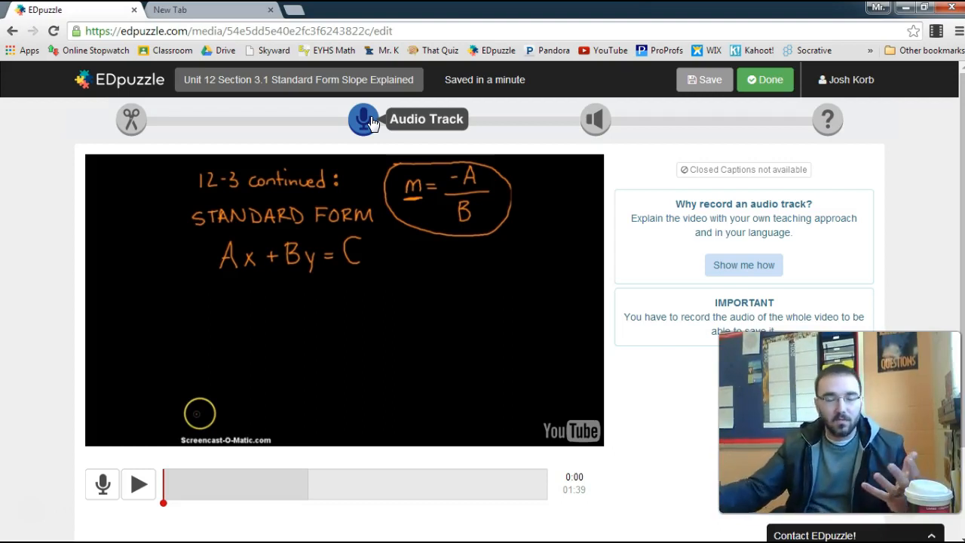
{"action": "mouse_move", "coordinate": [335, 121]}
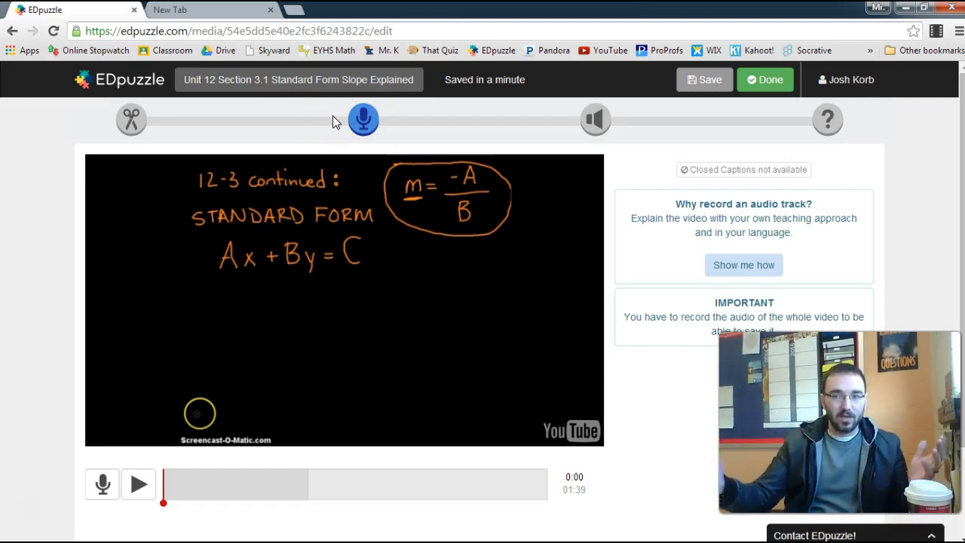
{"action": "mouse_move", "coordinate": [595, 120]}
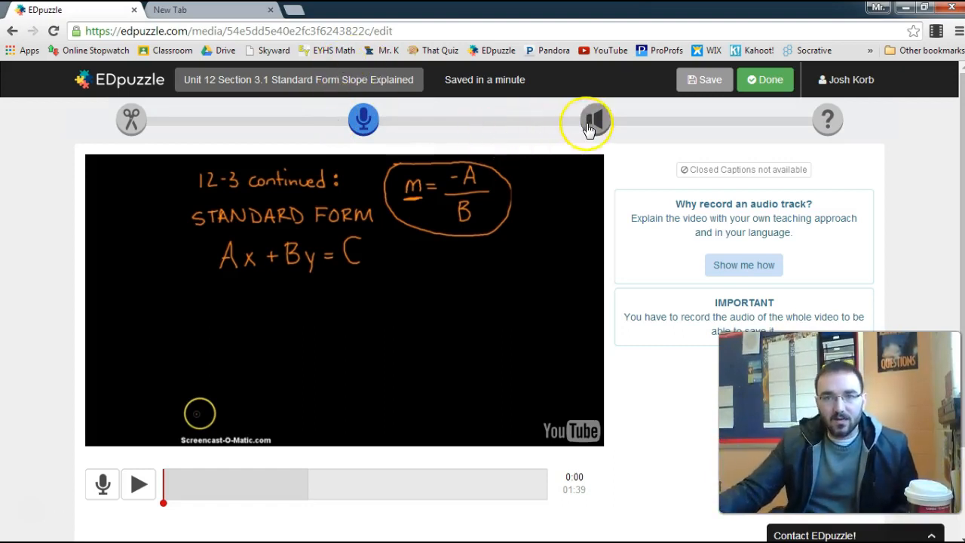
Step: Look at the Audio Notes step, then move on to the Quiz step
{"action": "left_click", "coordinate": [595, 119]}
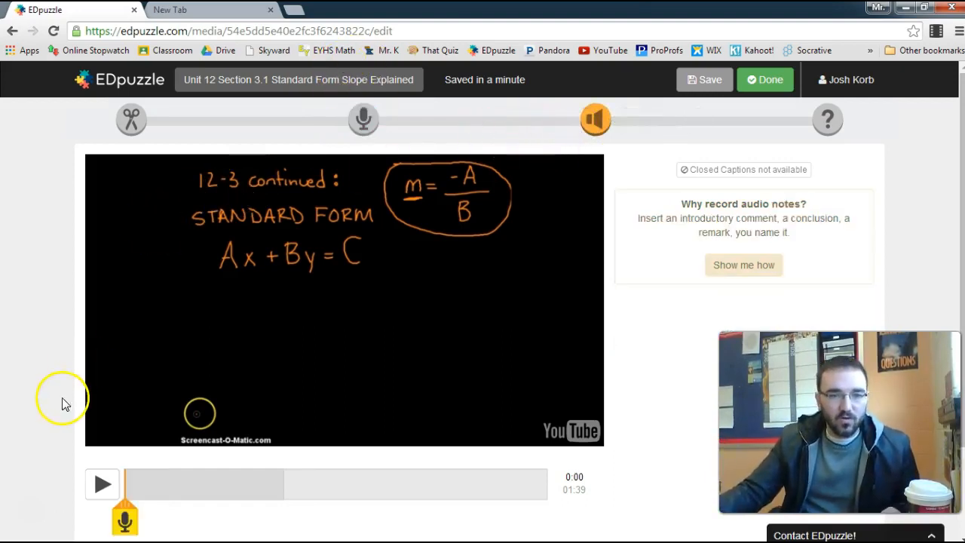
{"action": "mouse_move", "coordinate": [81, 524]}
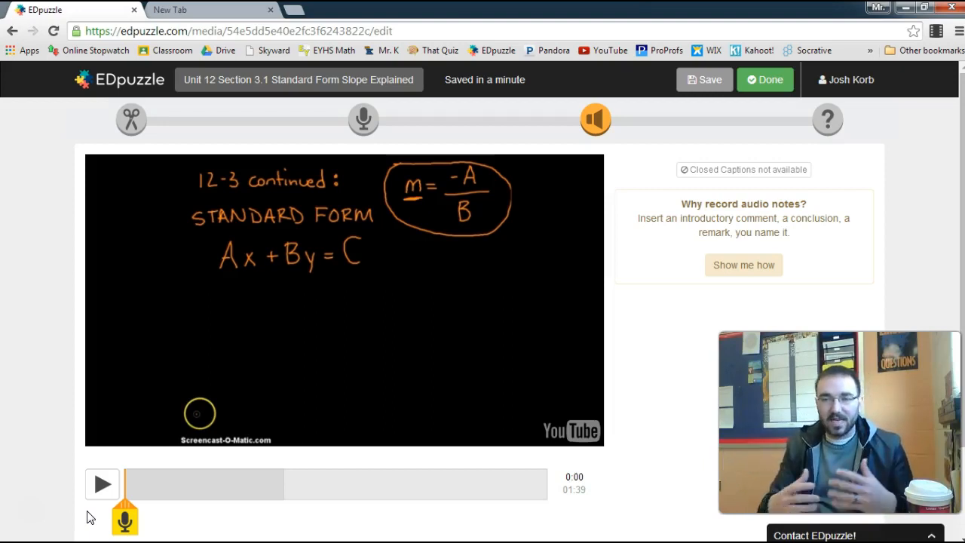
{"action": "mouse_move", "coordinate": [611, 328]}
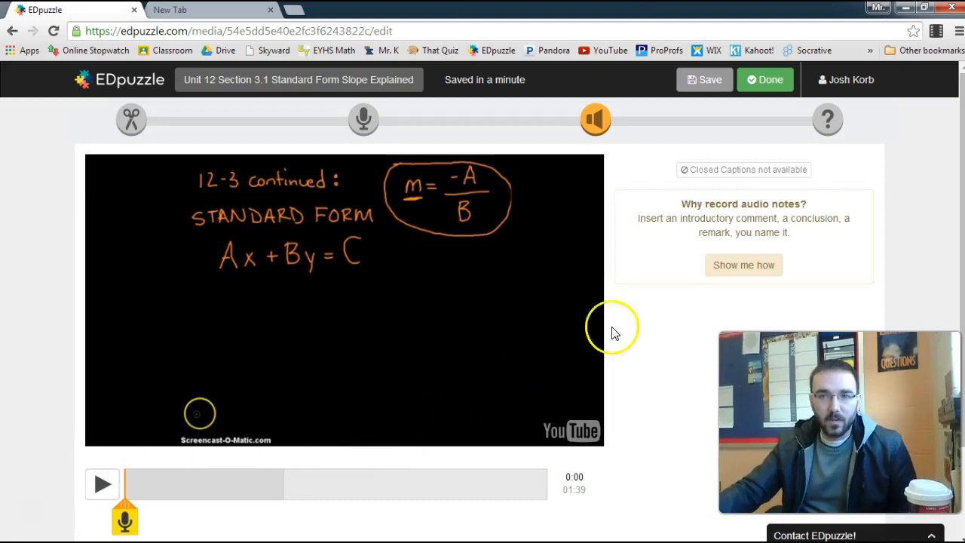
{"action": "left_click", "coordinate": [828, 120]}
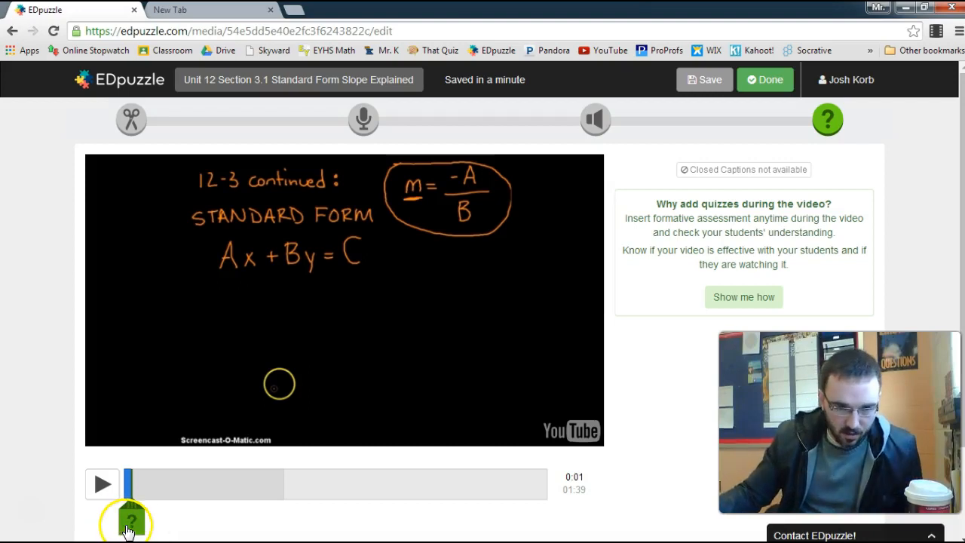
Step: Add a 0:01 multiple-choice question 'What color is on the screen' with answers blue and Orange
{"action": "left_click", "coordinate": [130, 520]}
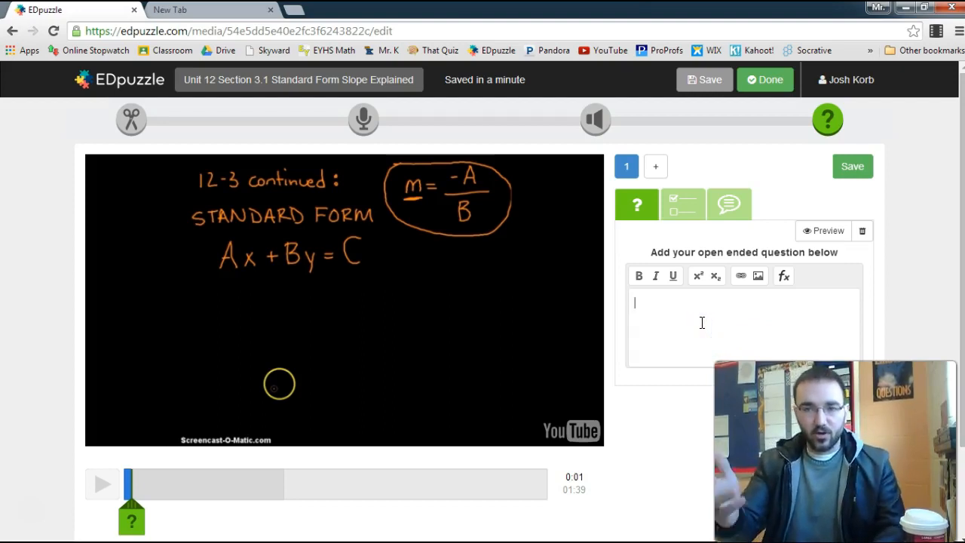
{"action": "left_click", "coordinate": [728, 205]}
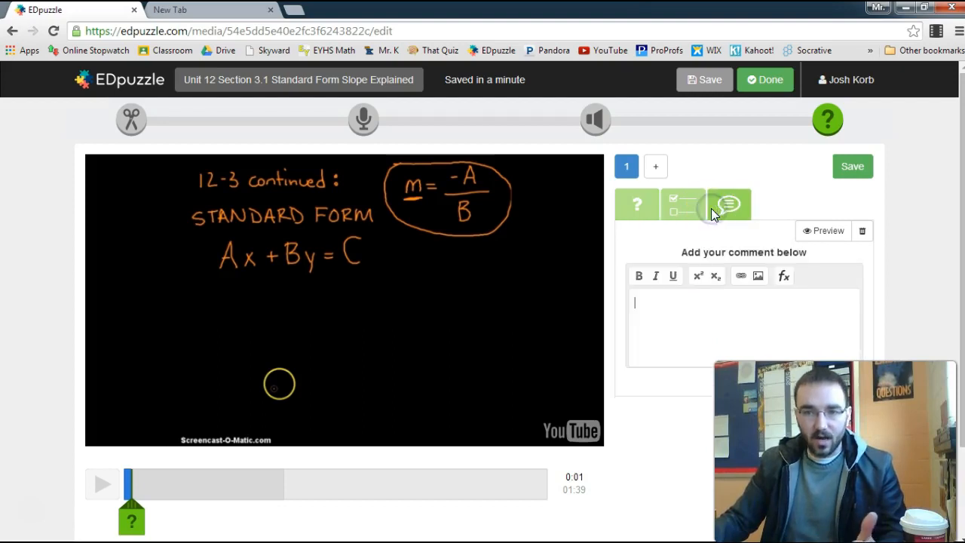
{"action": "left_click", "coordinate": [682, 204]}
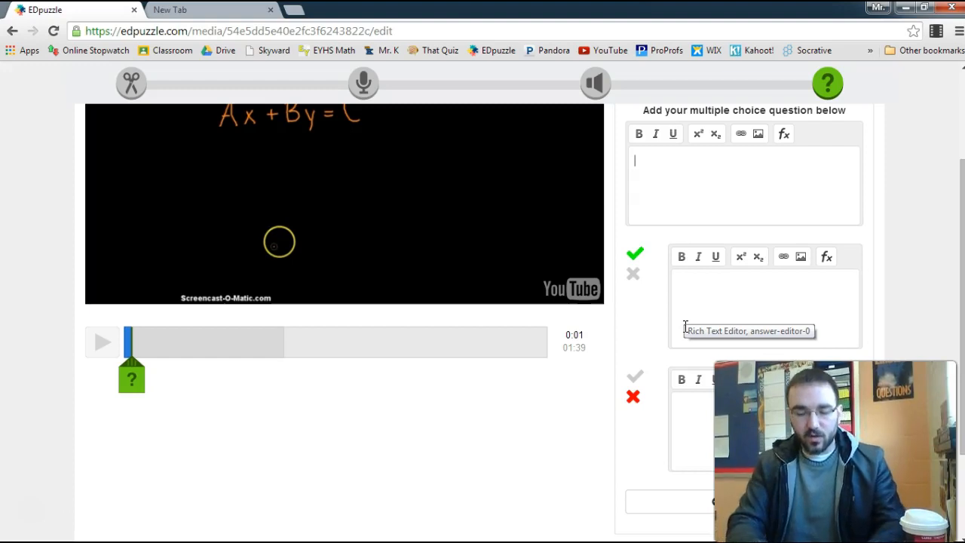
{"action": "type", "text": "What"}
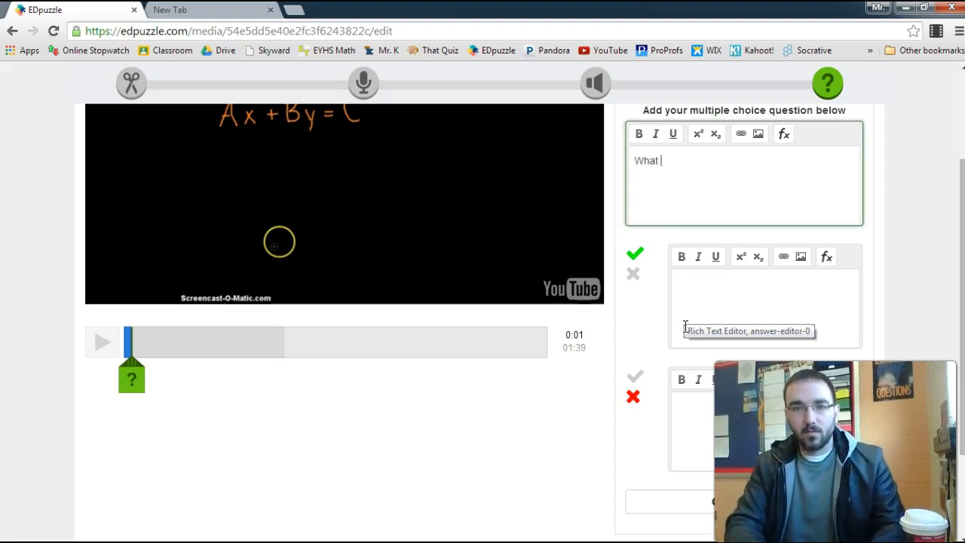
{"action": "type", "text": "color is on the"}
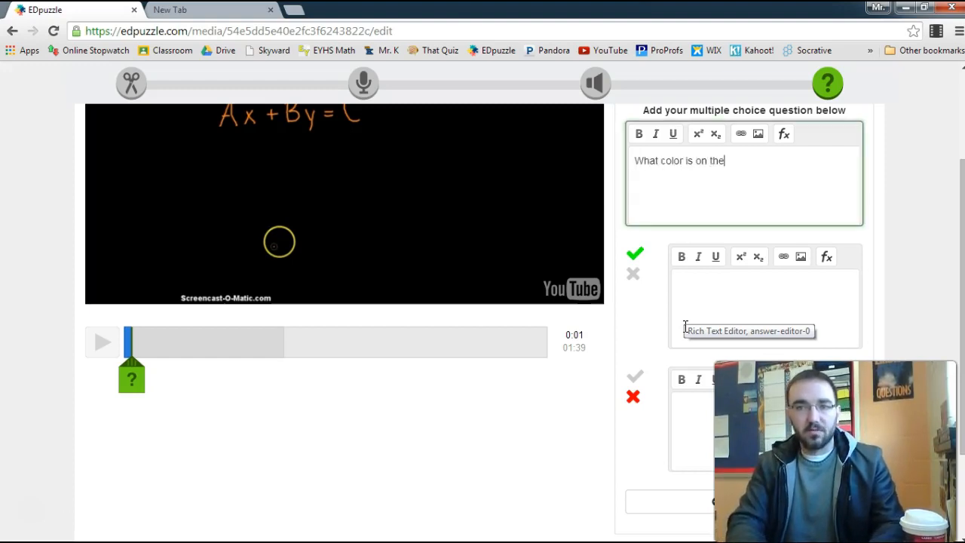
{"action": "type", "text": "screen"}
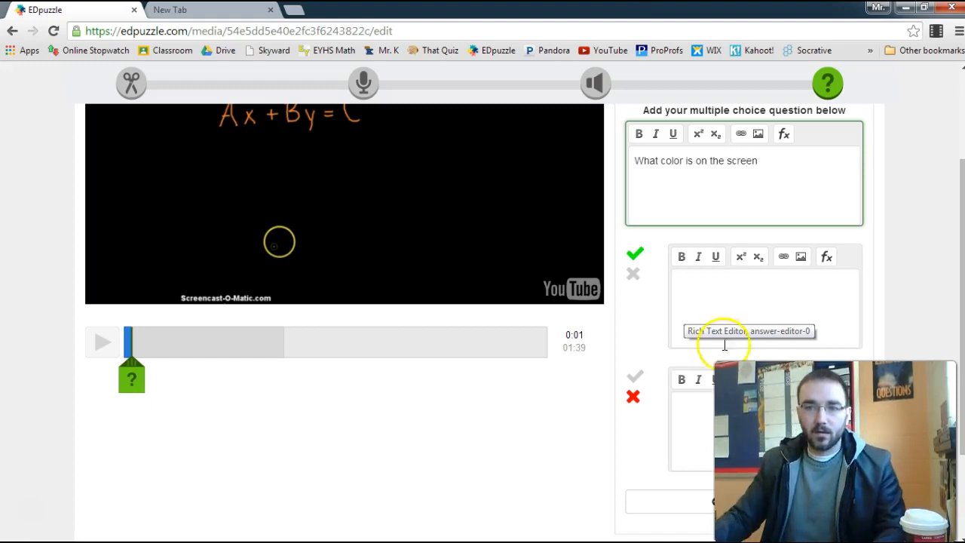
{"action": "type", "text": "blue"}
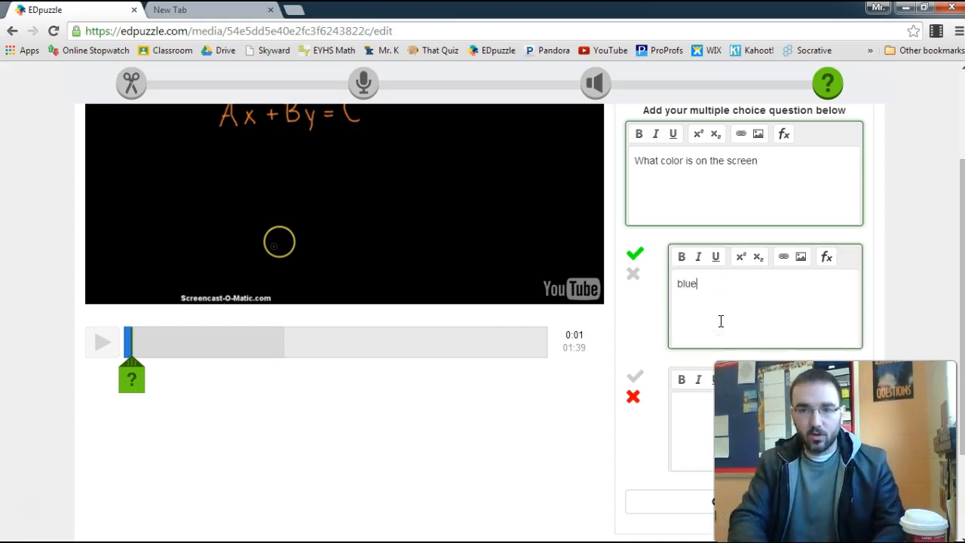
{"action": "type", "text": "Orange"}
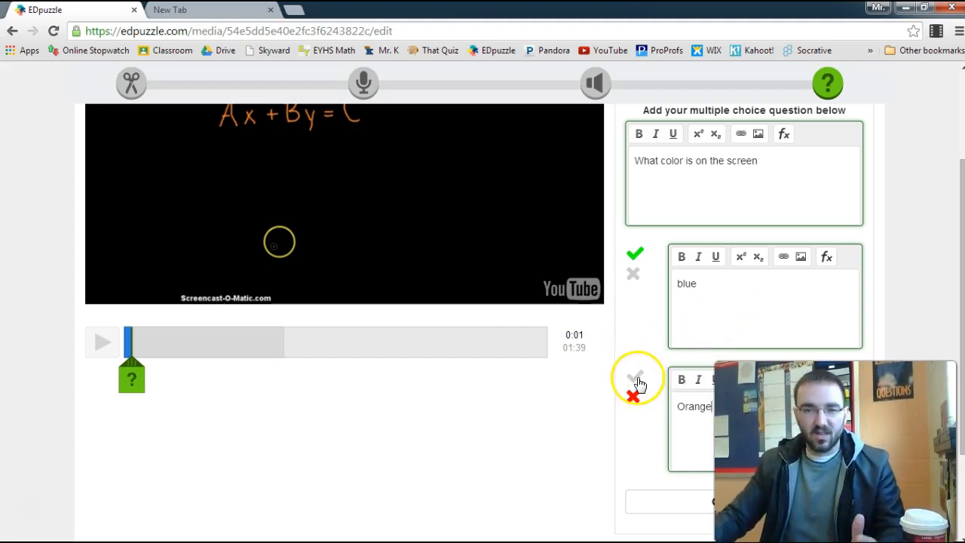
{"action": "left_click", "coordinate": [634, 376]}
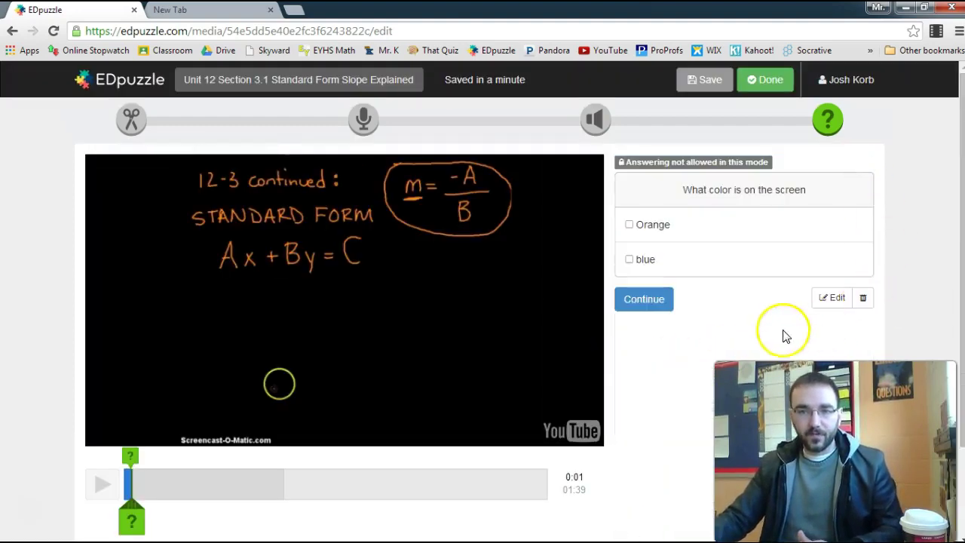
{"action": "mouse_move", "coordinate": [155, 513]}
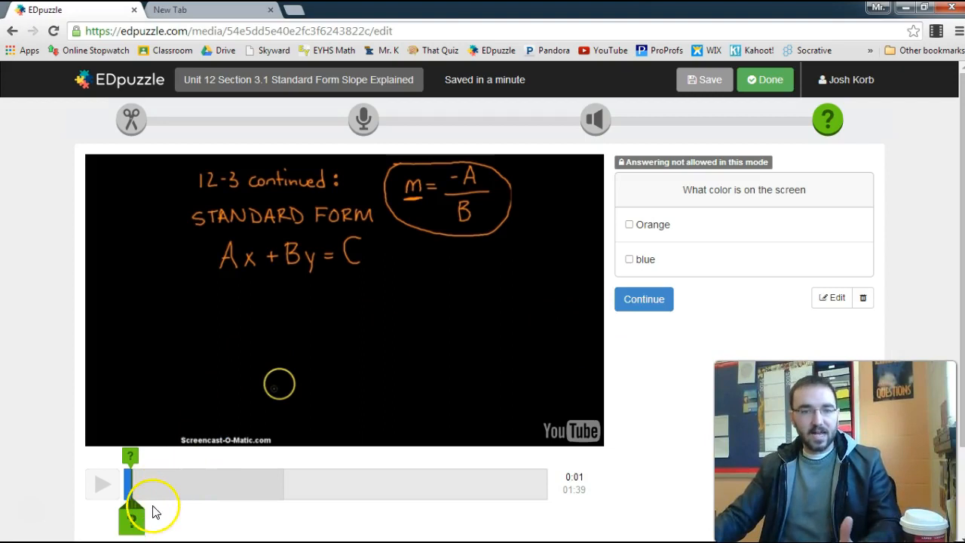
{"action": "scroll", "scroll_direction": "down", "scroll_amount": 3}
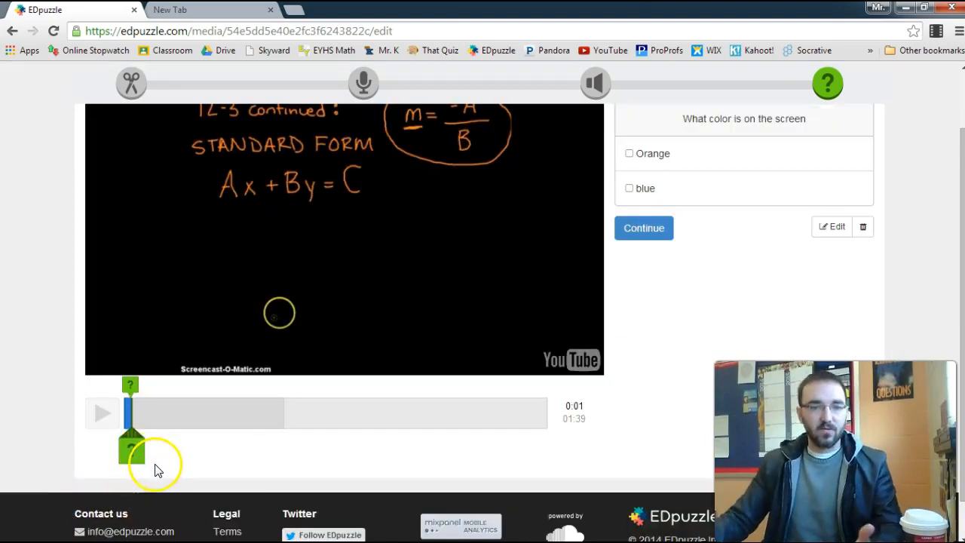
{"action": "mouse_move", "coordinate": [159, 471]}
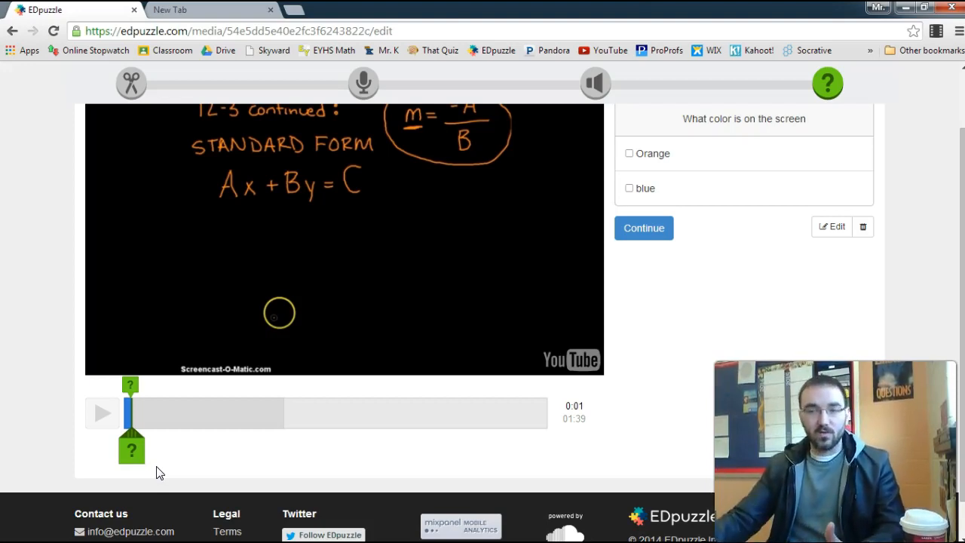
{"action": "scroll", "scroll_direction": "down", "scroll_amount": 3}
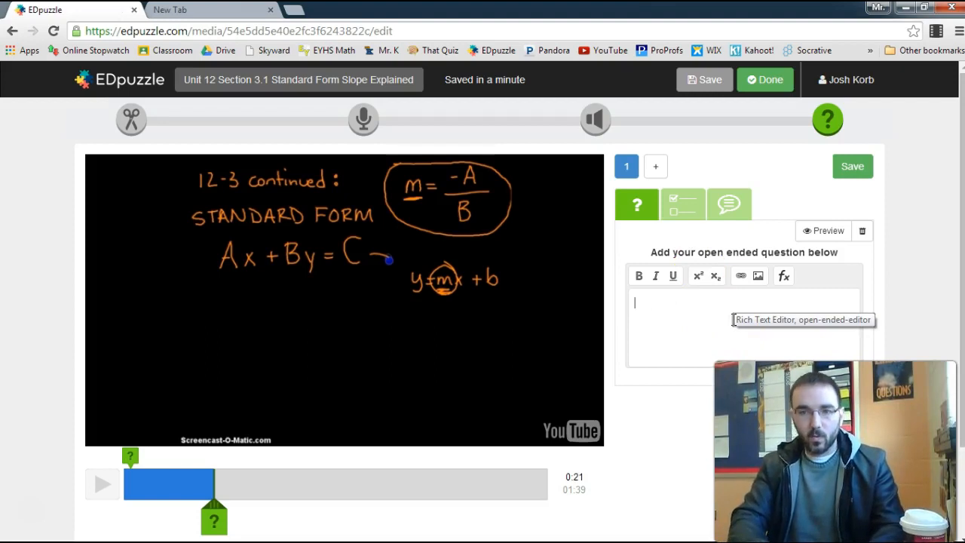
Step: Enter 'What did I say in the video?' as the 0:21 open-ended question and save it
{"action": "type", "text": "What did"}
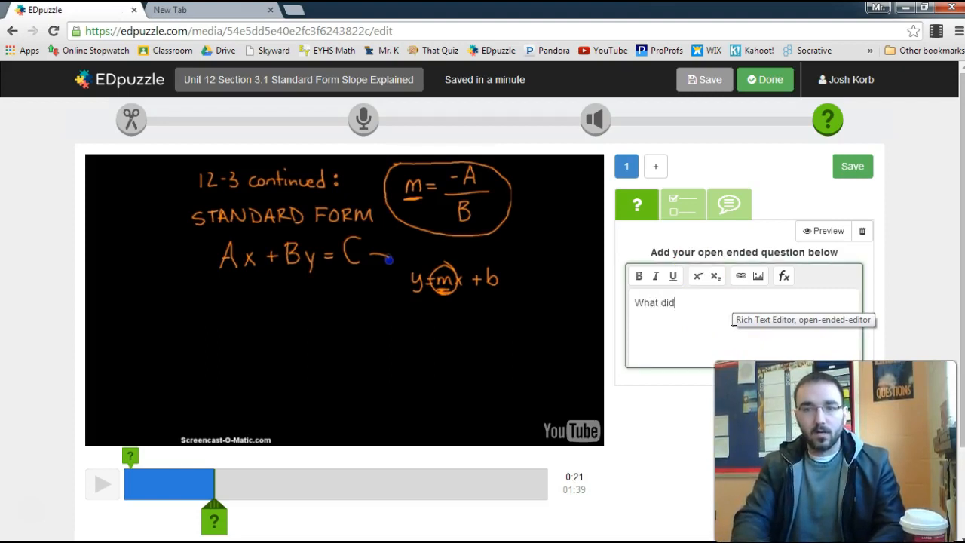
{"action": "type", "text": "I say"}
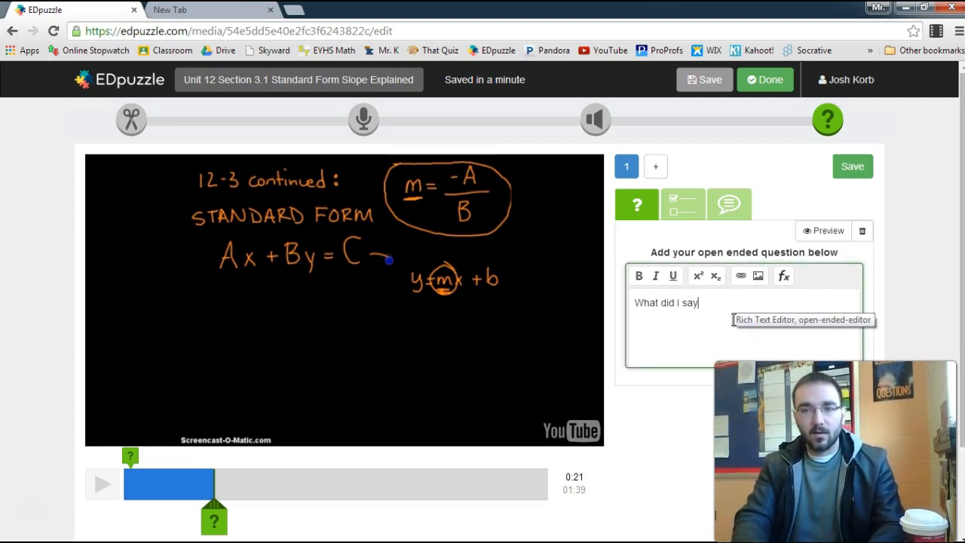
{"action": "type", "text": "in the video?"}
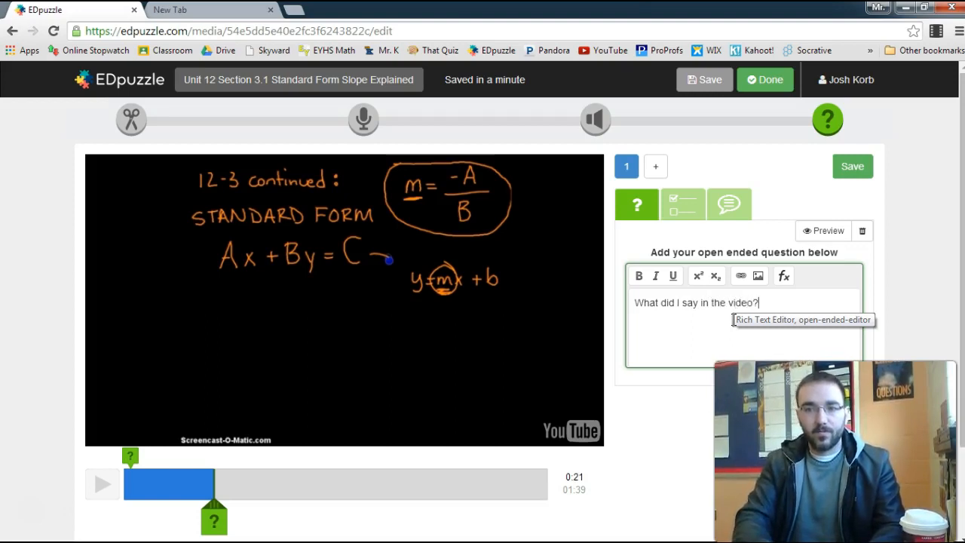
{"action": "left_click", "coordinate": [823, 230]}
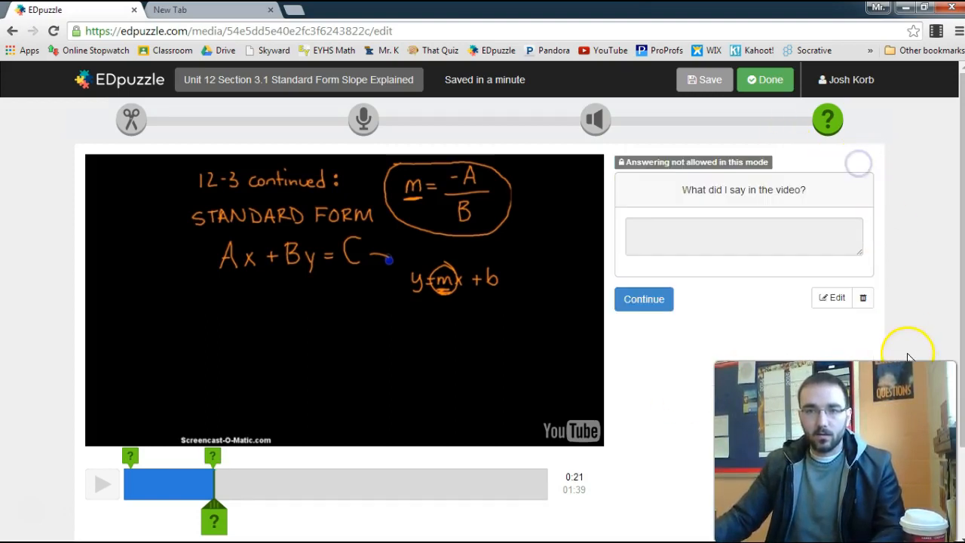
{"action": "mouse_move", "coordinate": [956, 269]}
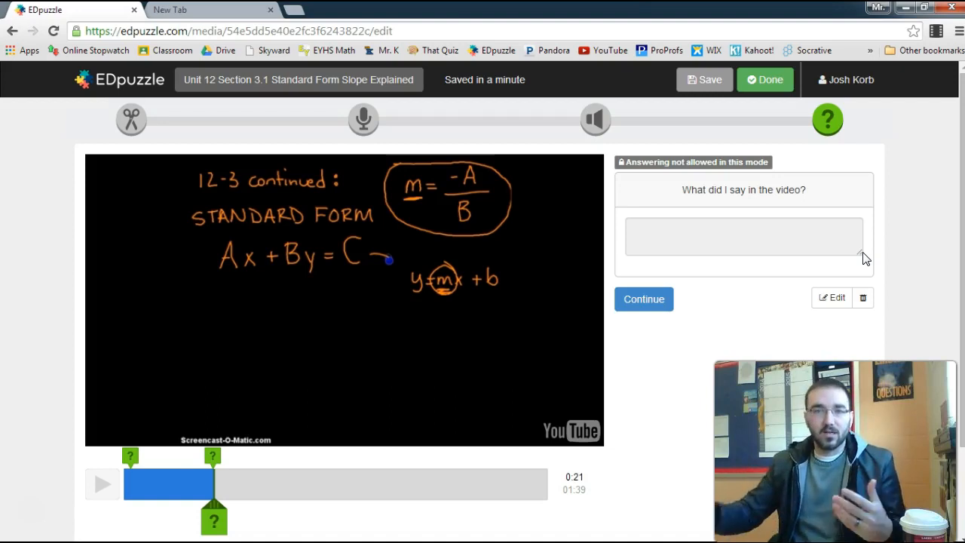
{"action": "mouse_move", "coordinate": [749, 183]}
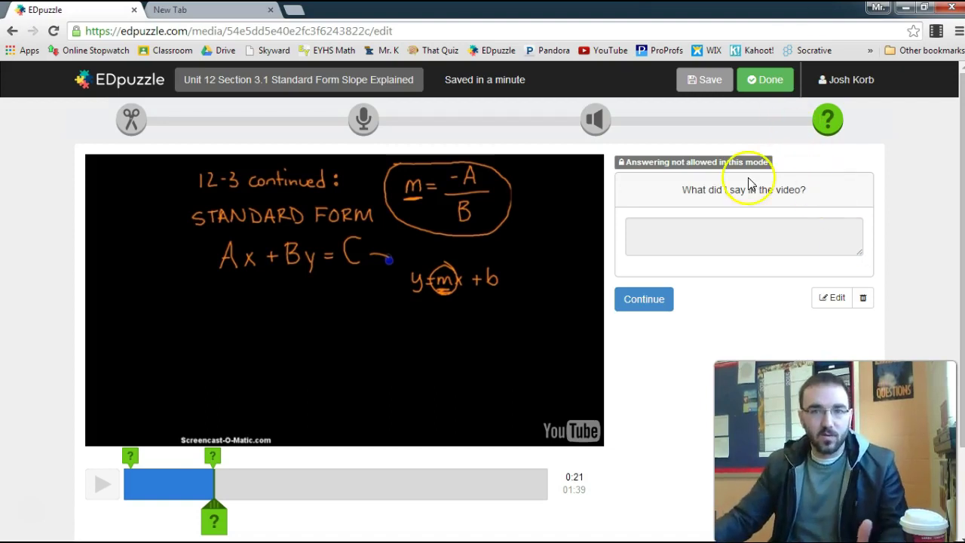
{"action": "mouse_move", "coordinate": [681, 335]}
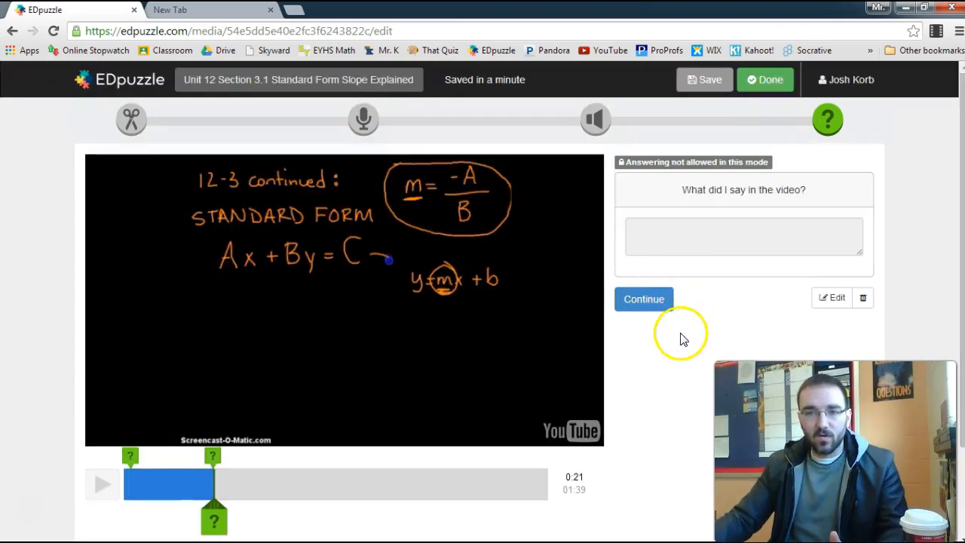
{"action": "mouse_move", "coordinate": [644, 299]}
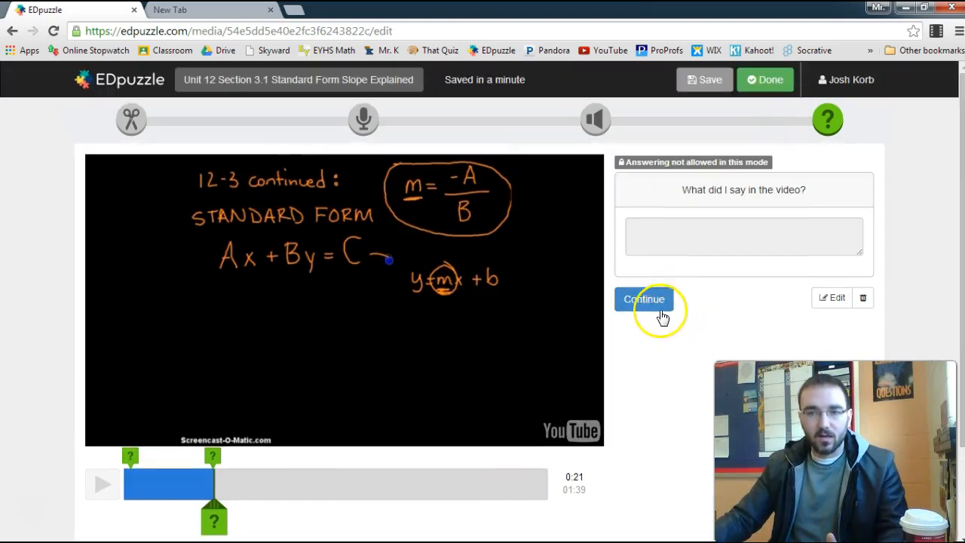
Step: Dismiss the question preview and finish editing to reach the lesson details
{"action": "left_click", "coordinate": [644, 299]}
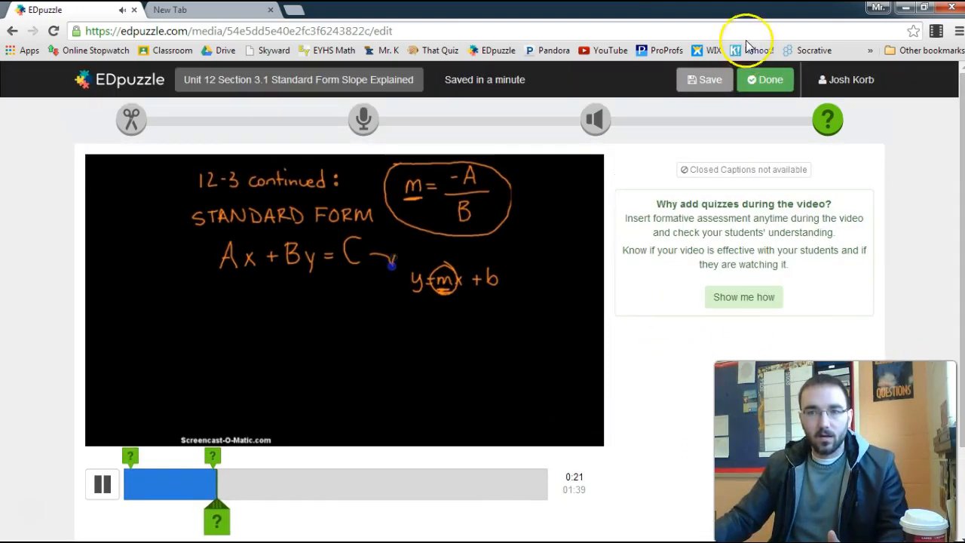
{"action": "left_click", "coordinate": [765, 79]}
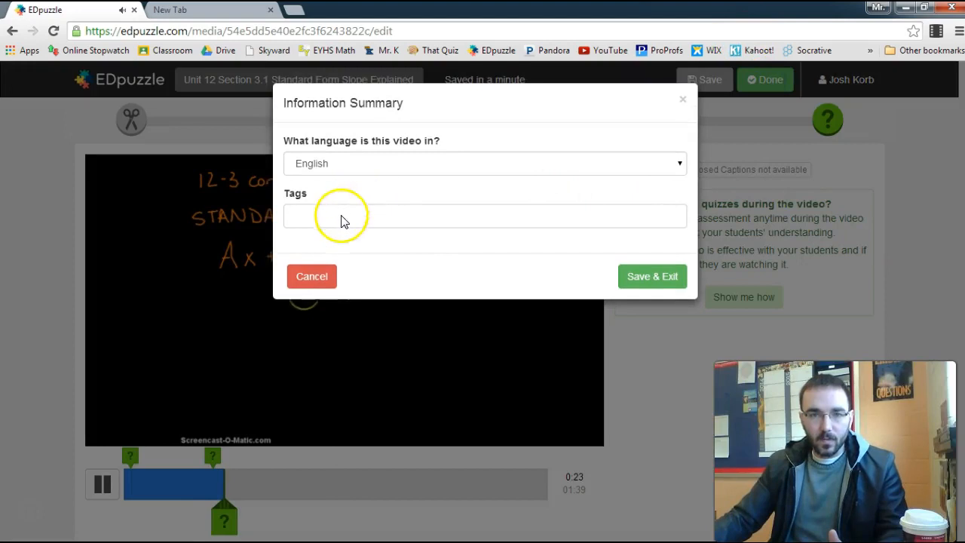
{"action": "left_click", "coordinate": [312, 276]}
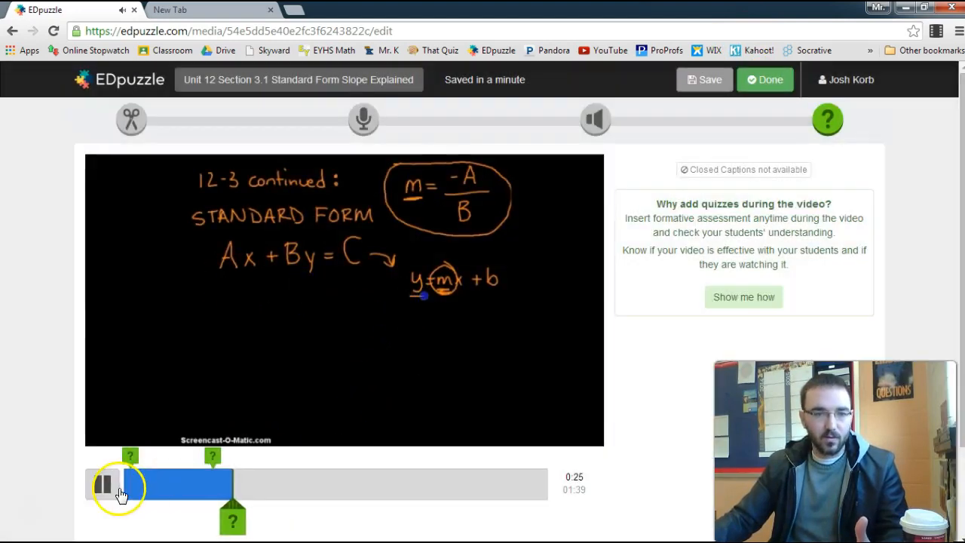
{"action": "left_click", "coordinate": [765, 79]}
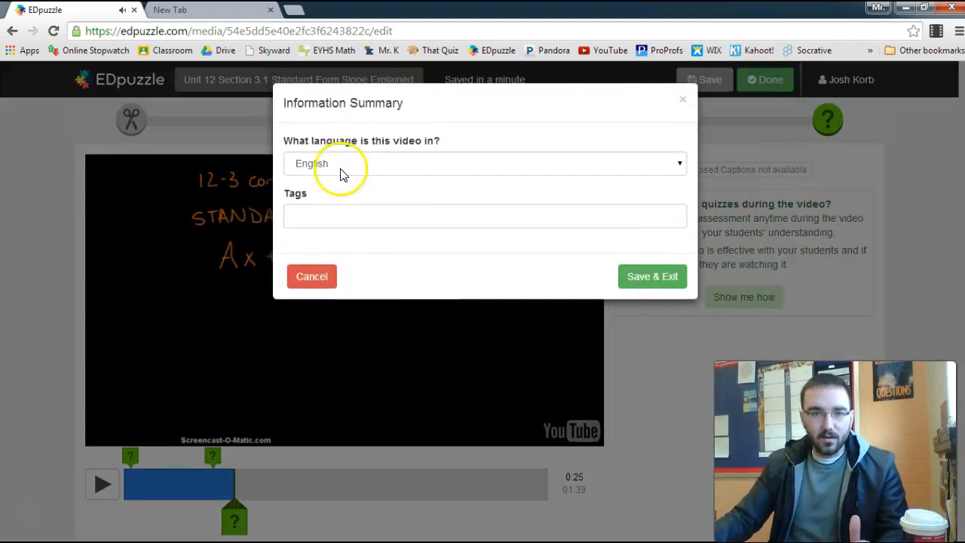
Step: Tag the lesson 'Standard form' and save the details with Save & Exit
{"action": "left_click", "coordinate": [485, 216]}
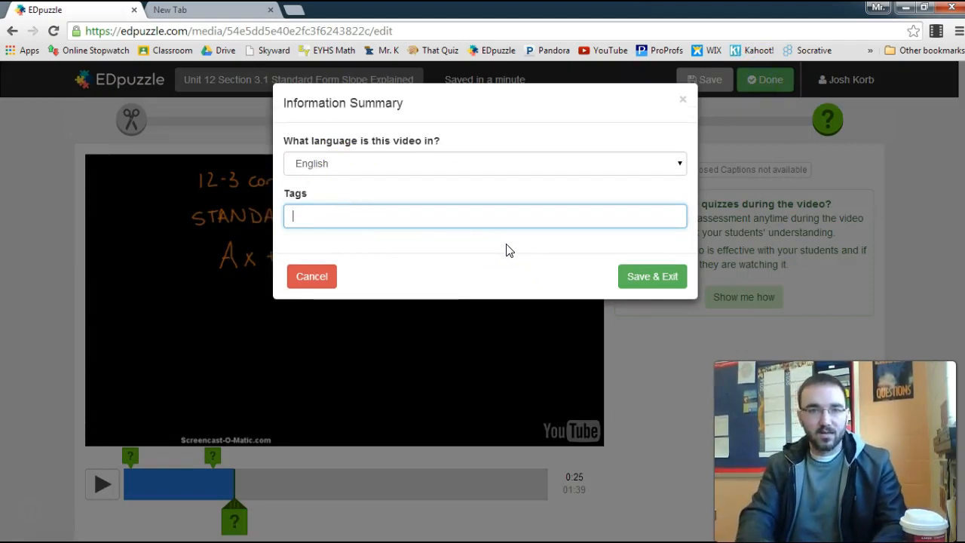
{"action": "type", "text": "stand"}
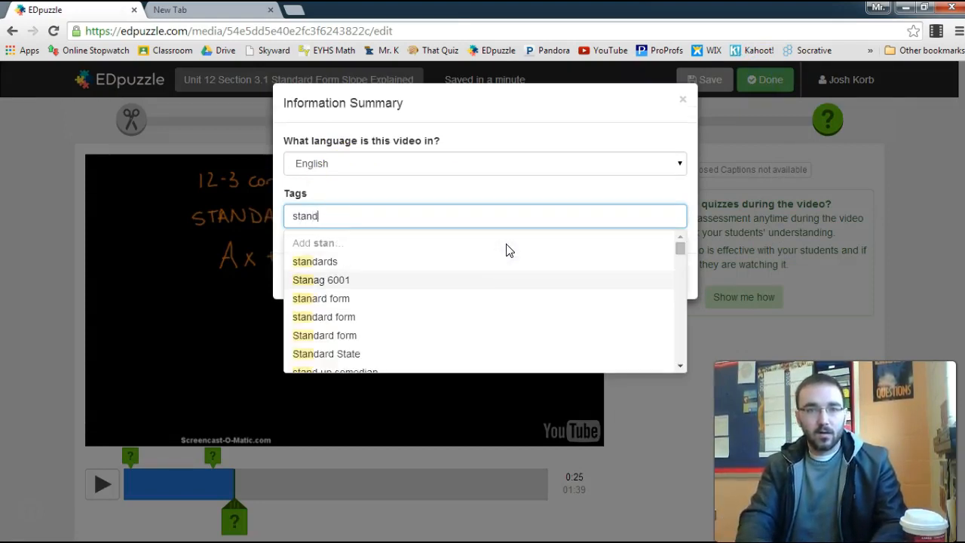
{"action": "type", "text": "ard form"}
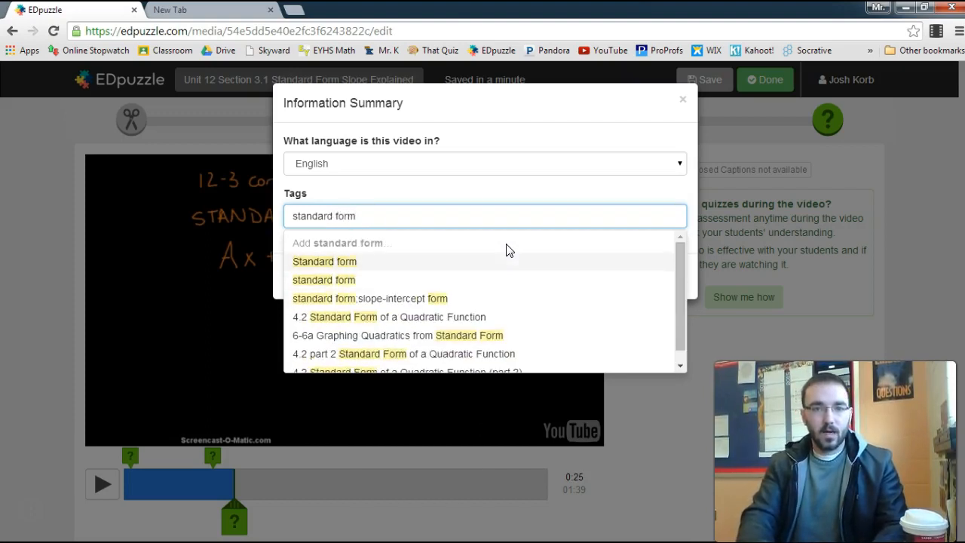
{"action": "left_click", "coordinate": [324, 261]}
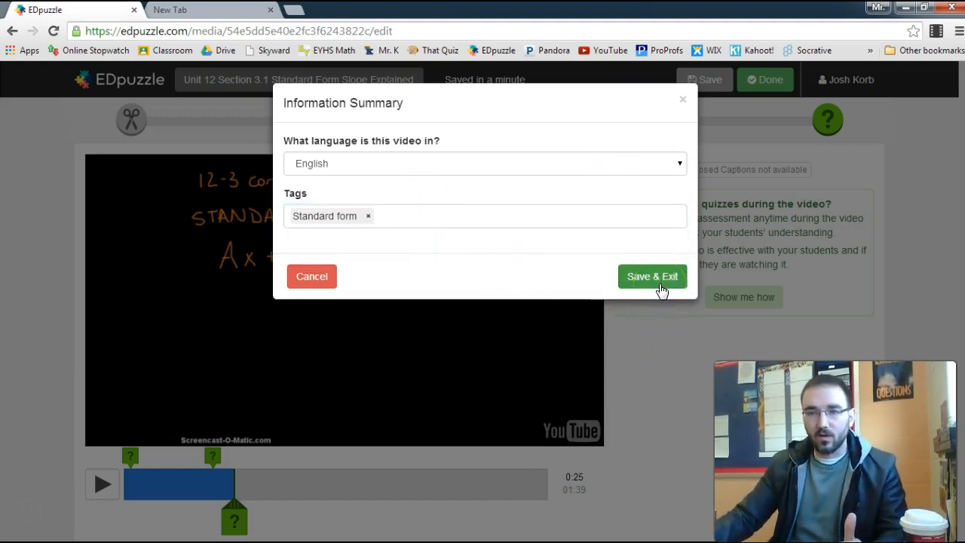
{"action": "left_click", "coordinate": [651, 276]}
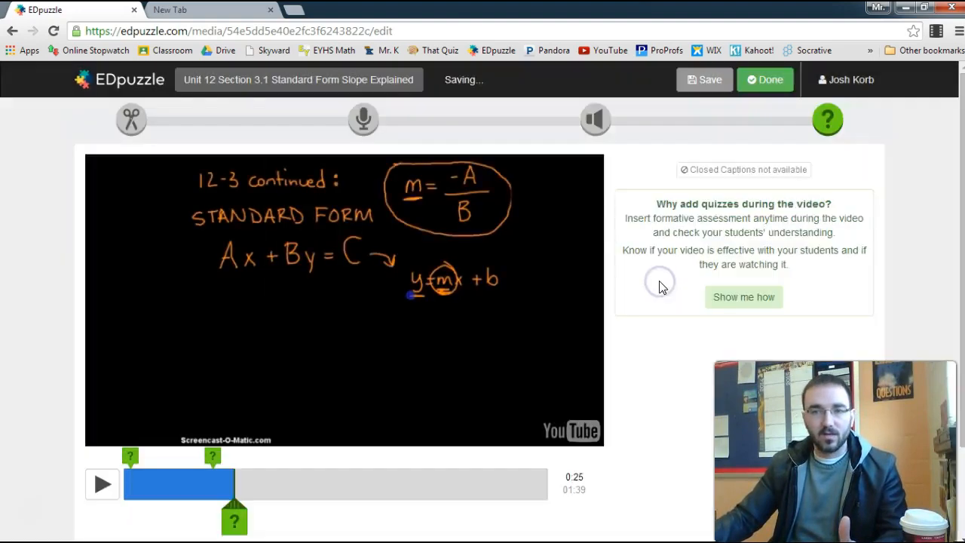
Step: Assign the lesson to Test Class 1 with a Feb 20, 2015 due date and save
{"action": "left_click", "coordinate": [765, 79]}
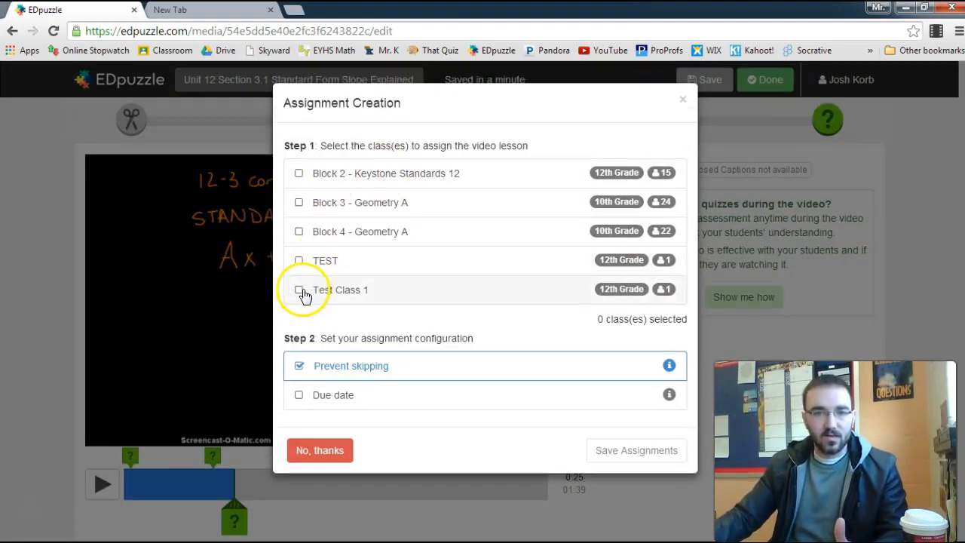
{"action": "left_click", "coordinate": [299, 290]}
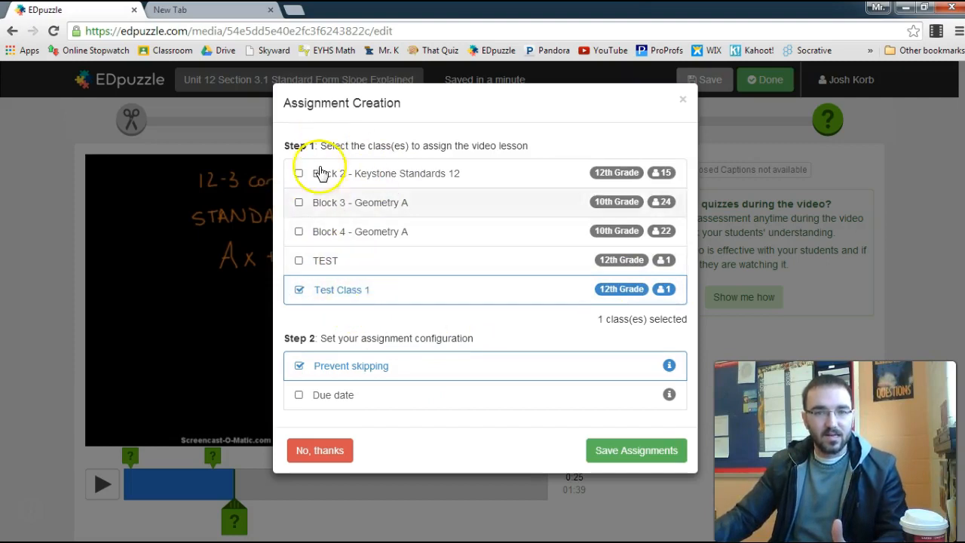
{"action": "mouse_move", "coordinate": [392, 305]}
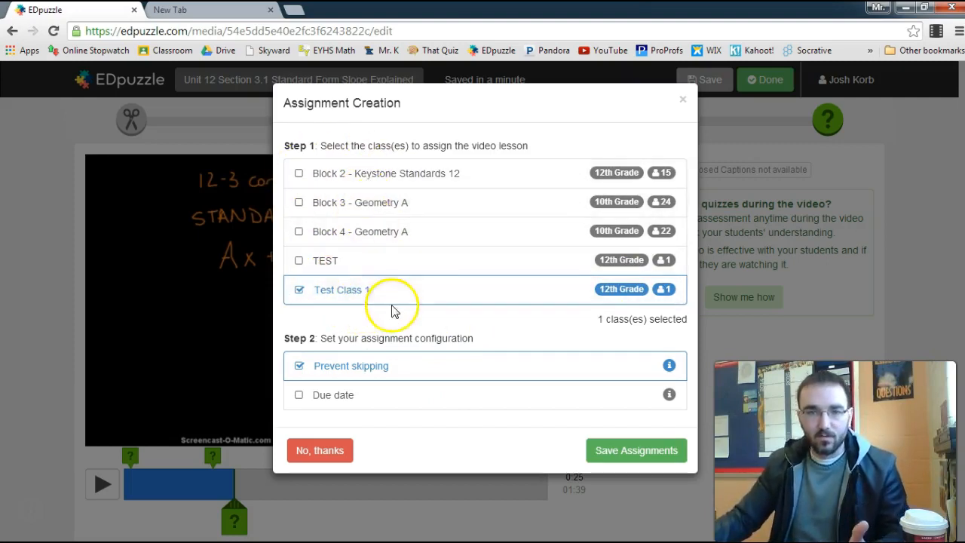
{"action": "mouse_move", "coordinate": [353, 293]}
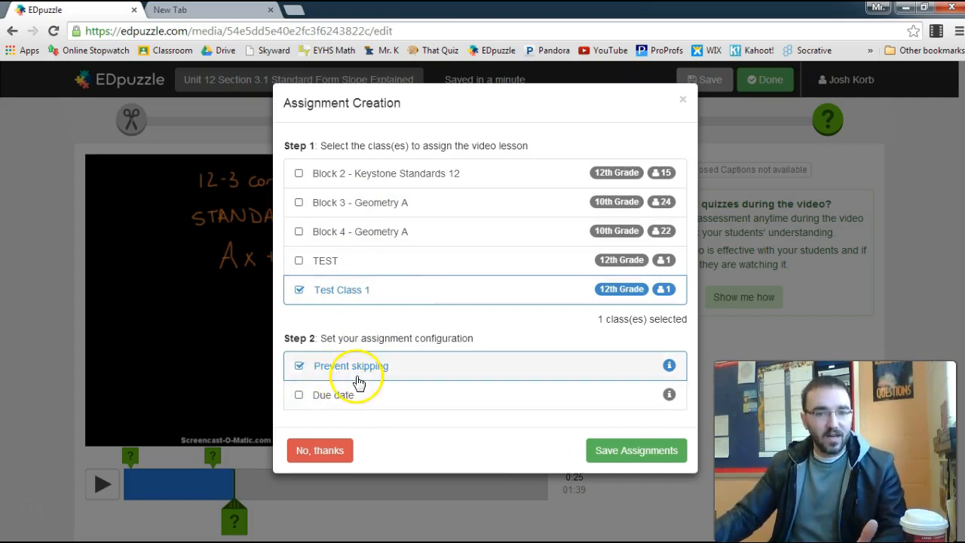
{"action": "left_click", "coordinate": [299, 395]}
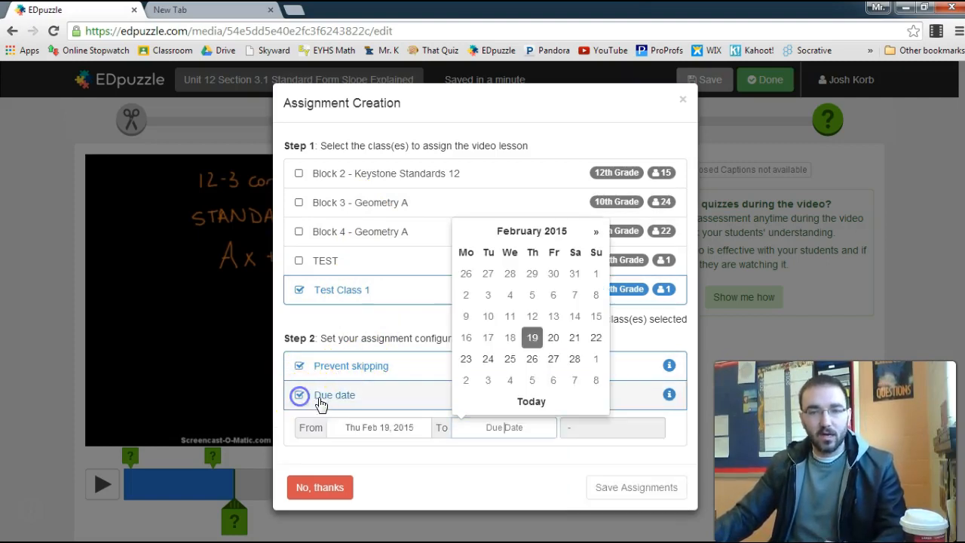
{"action": "left_click", "coordinate": [553, 338]}
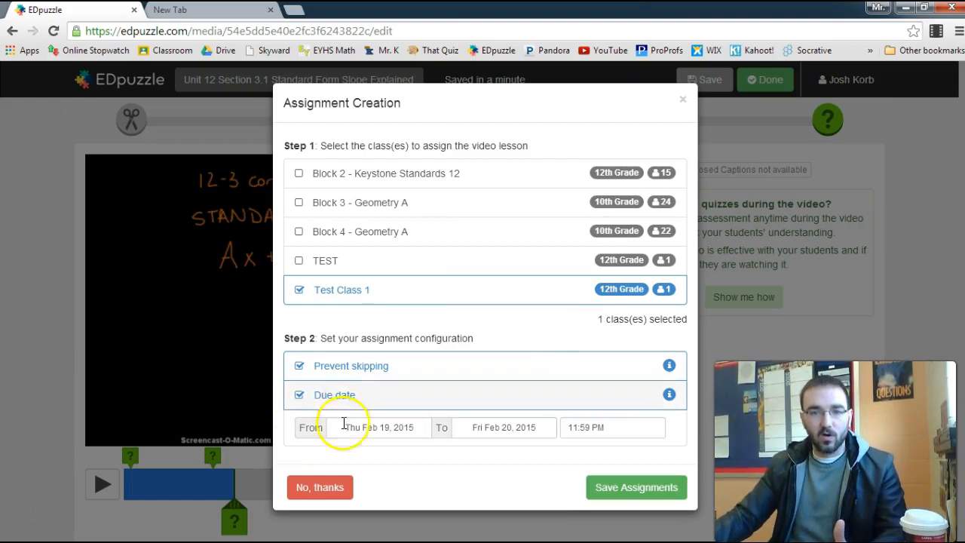
{"action": "left_click", "coordinate": [636, 488]}
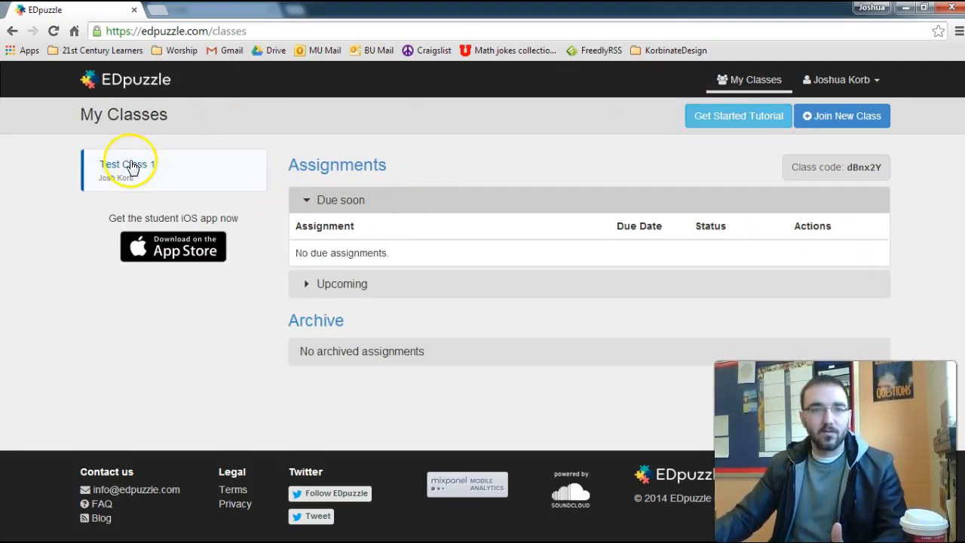
{"action": "mouse_move", "coordinate": [53, 31]}
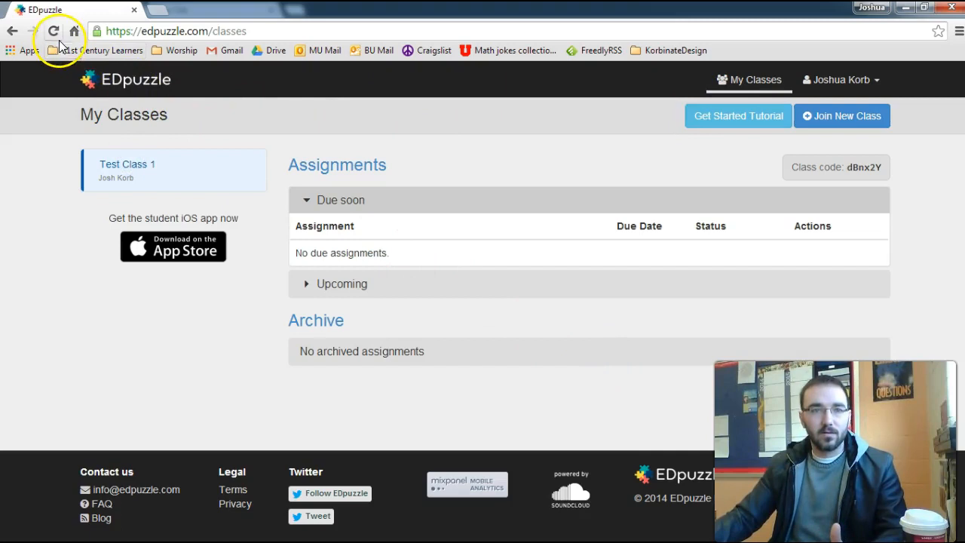
Step: Reload the student's class page and start the Standard Form Slope lesson
{"action": "left_click", "coordinate": [53, 31]}
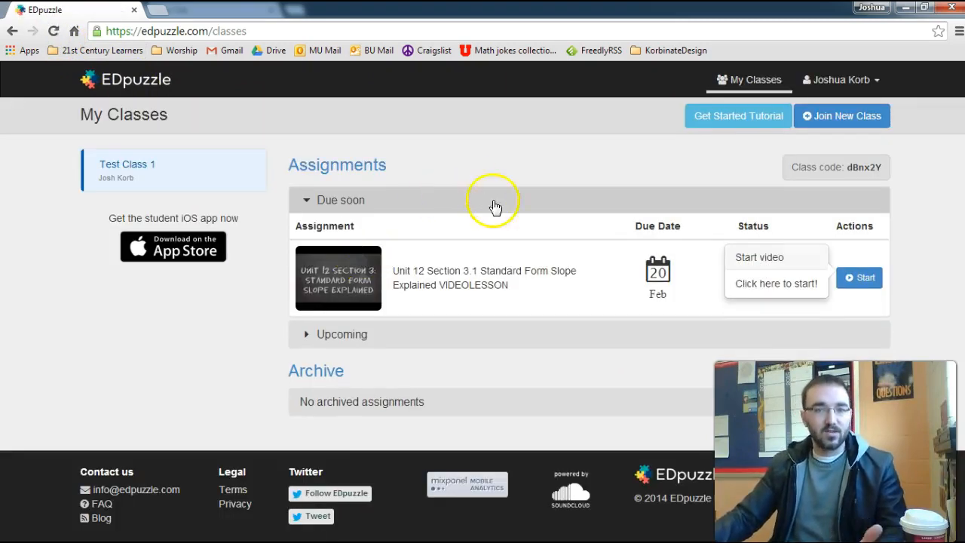
{"action": "mouse_move", "coordinate": [700, 302]}
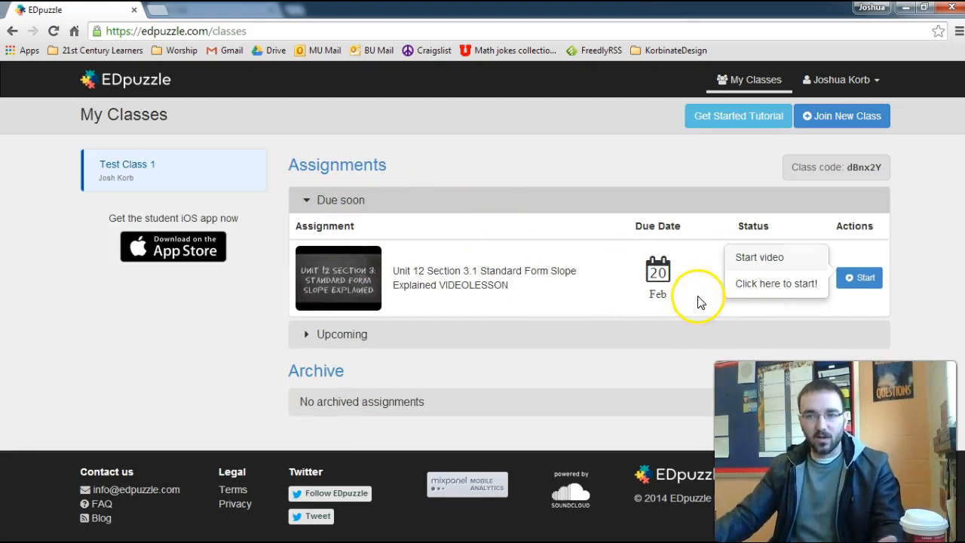
{"action": "left_click", "coordinate": [859, 278]}
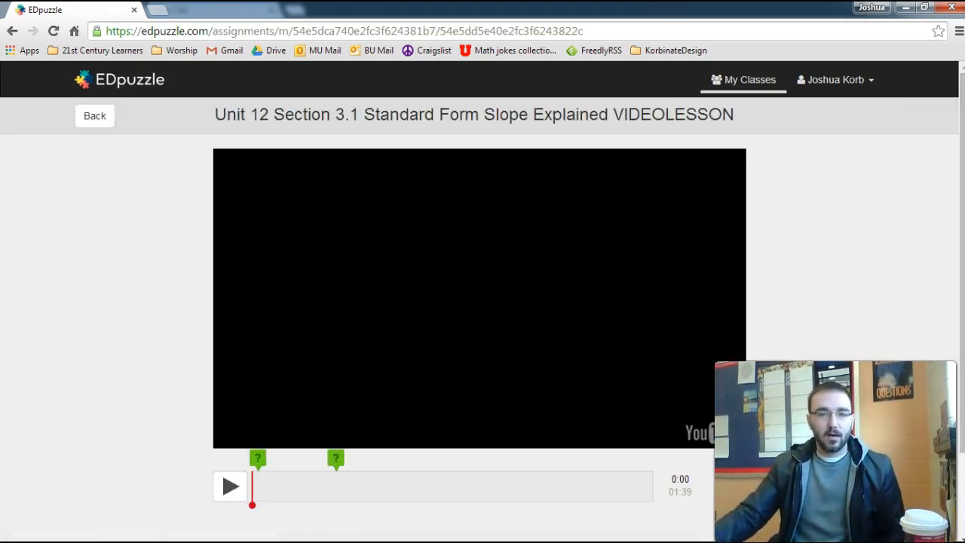
Step: Play the lesson, answer the 0:01 color question with Orange, then pause at 0:14
{"action": "left_click", "coordinate": [230, 486]}
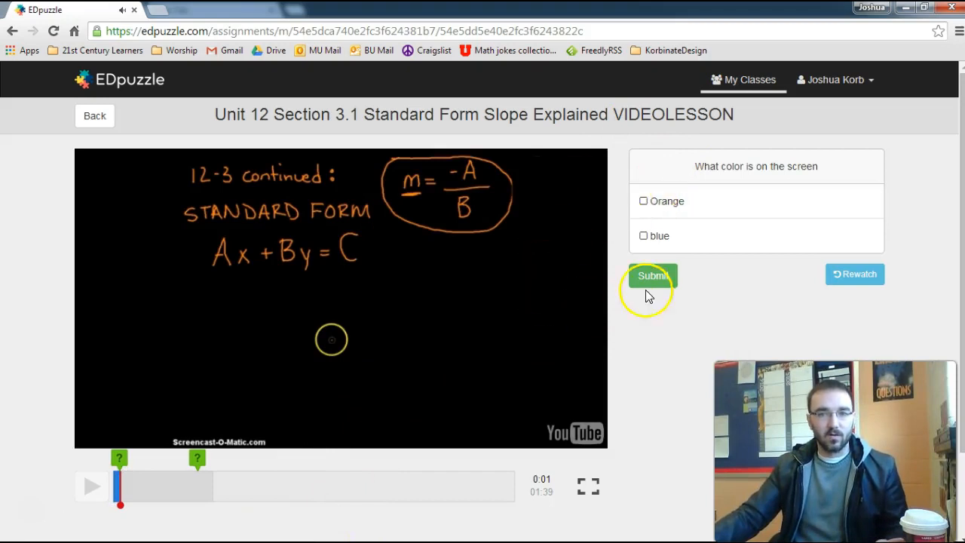
{"action": "mouse_move", "coordinate": [647, 212]}
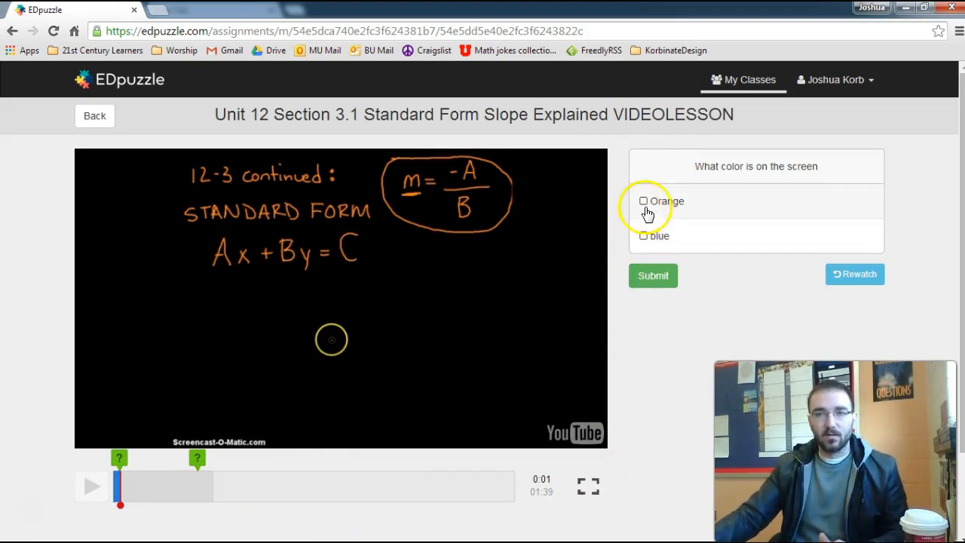
{"action": "left_click", "coordinate": [642, 200]}
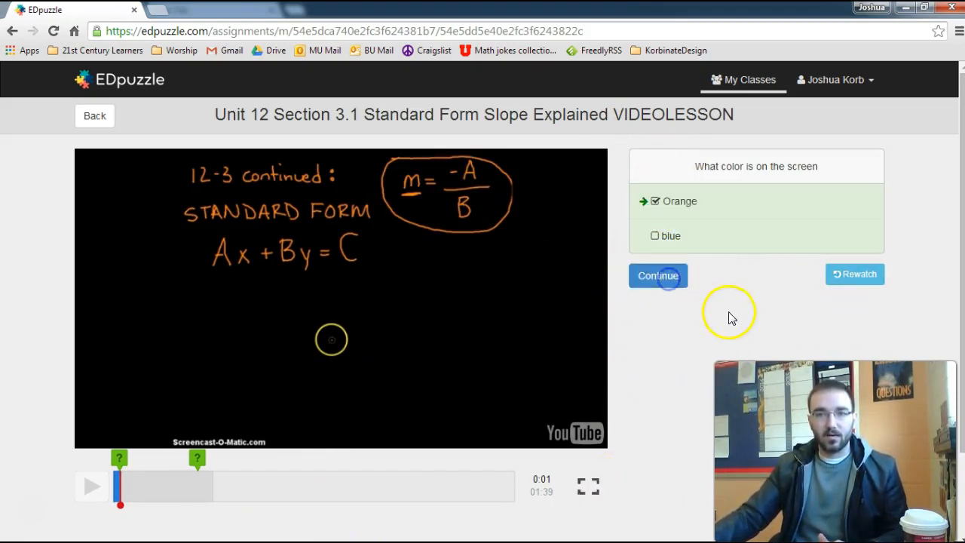
{"action": "left_click", "coordinate": [657, 276]}
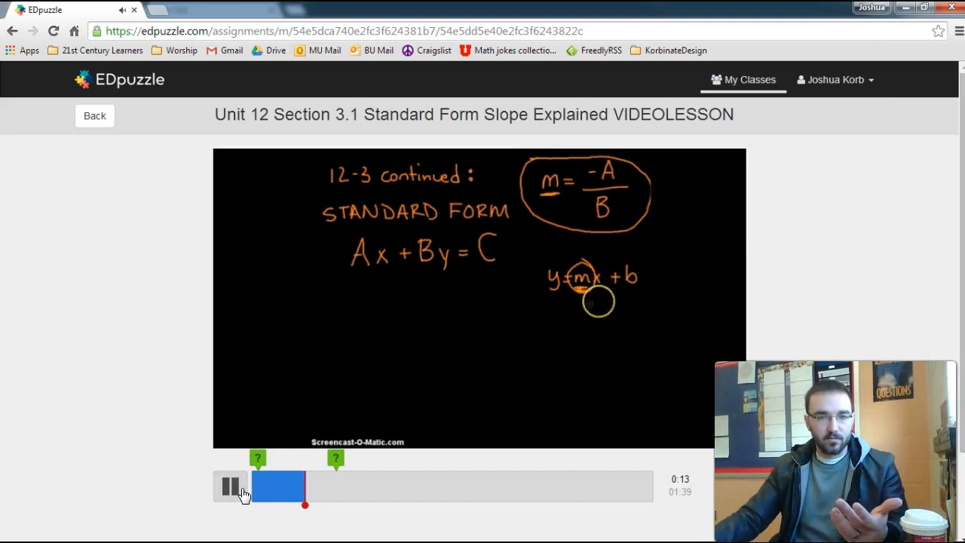
{"action": "left_click", "coordinate": [230, 486]}
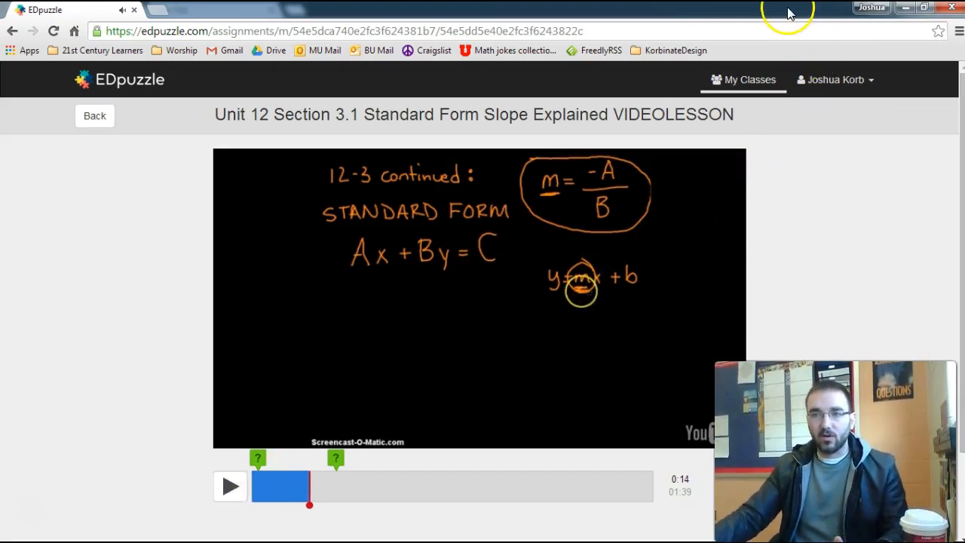